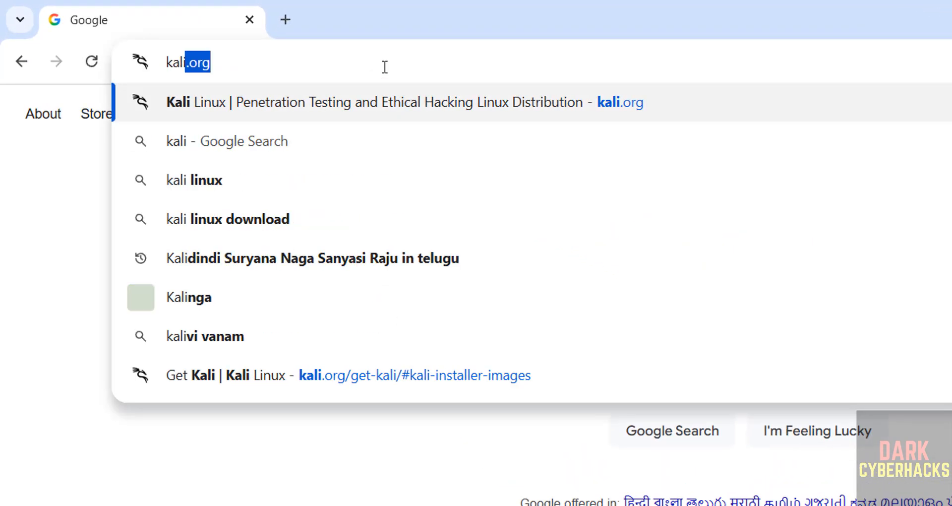
Go to the Kali Linux website's Get Kali page with its platform choices.
click(404, 102)
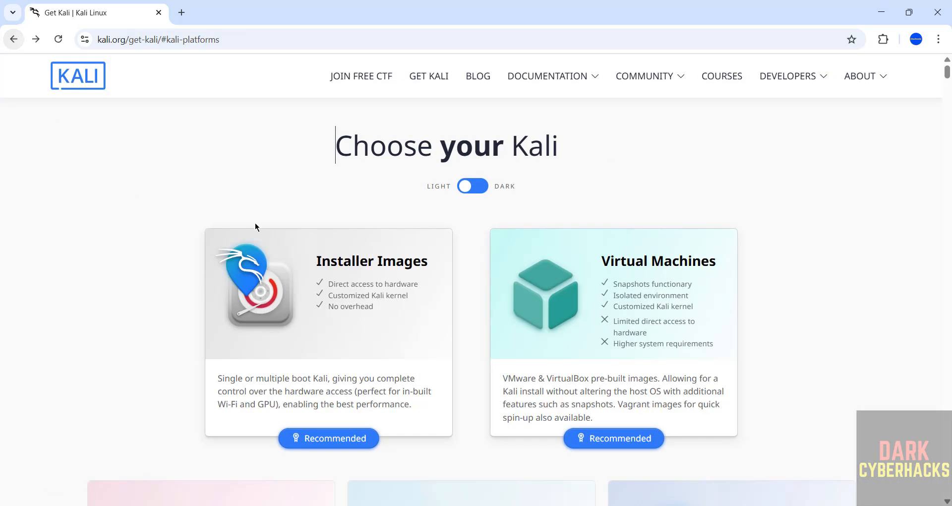
mouse_move(379, 299)
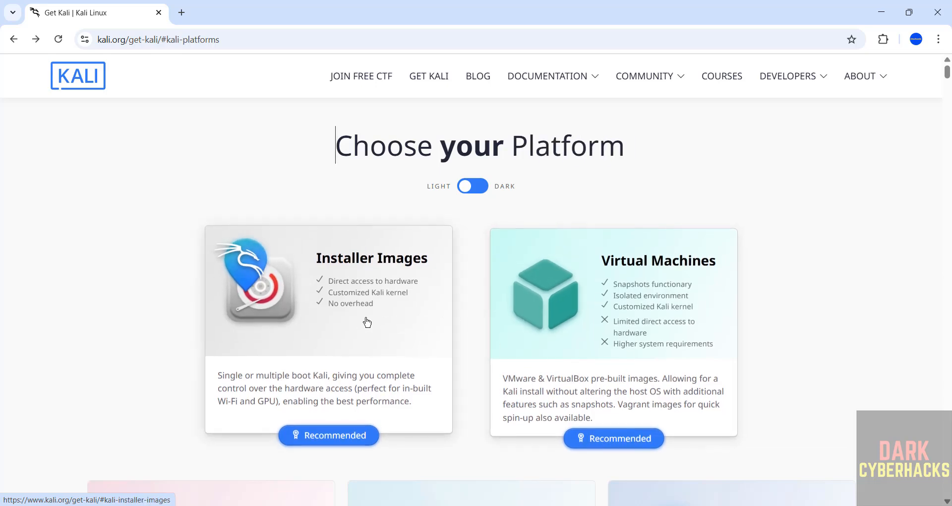
mouse_move(323, 354)
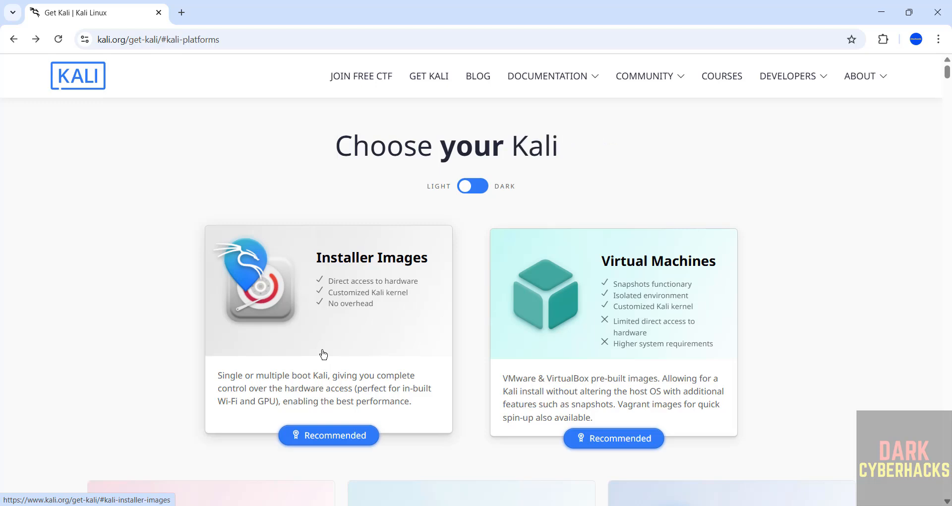
Start downloading the recommended Kali Linux 2025.4 x86_64 installer ISO from Installer Images.
click(328, 434)
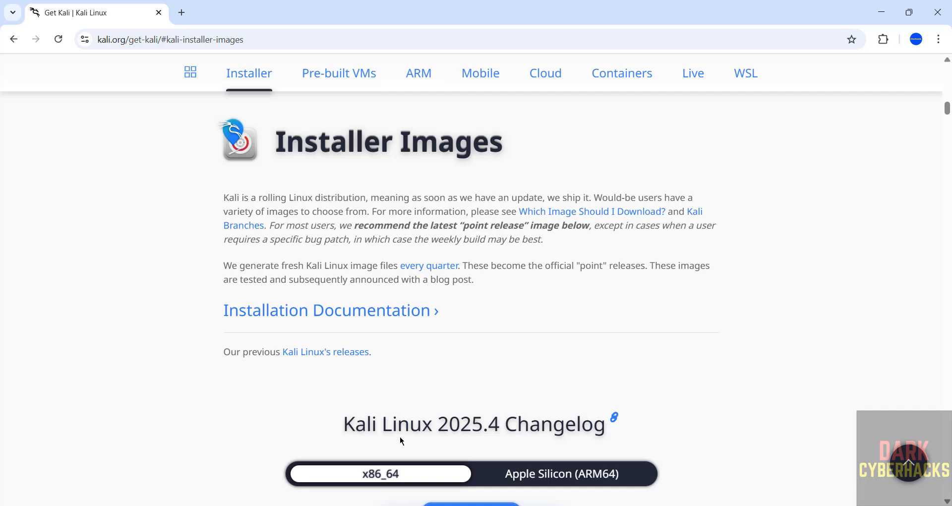
mouse_move(491, 433)
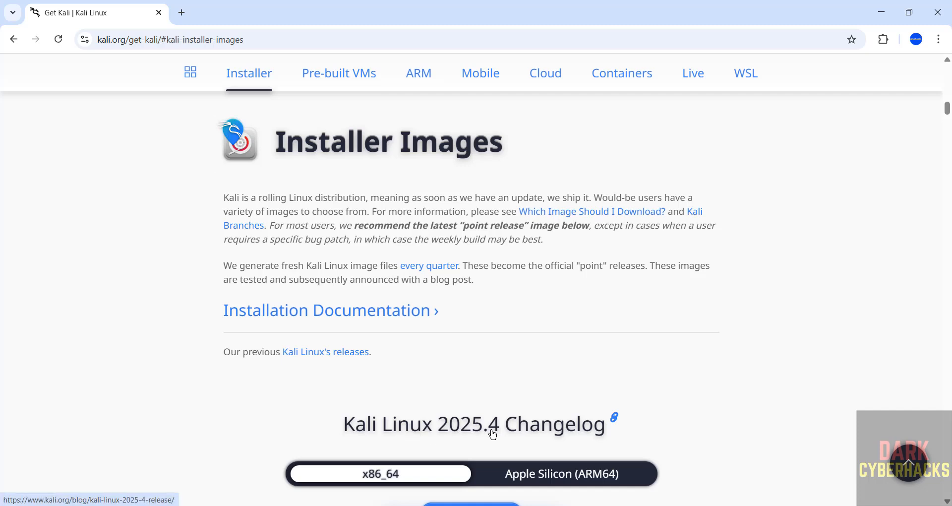
mouse_move(298, 380)
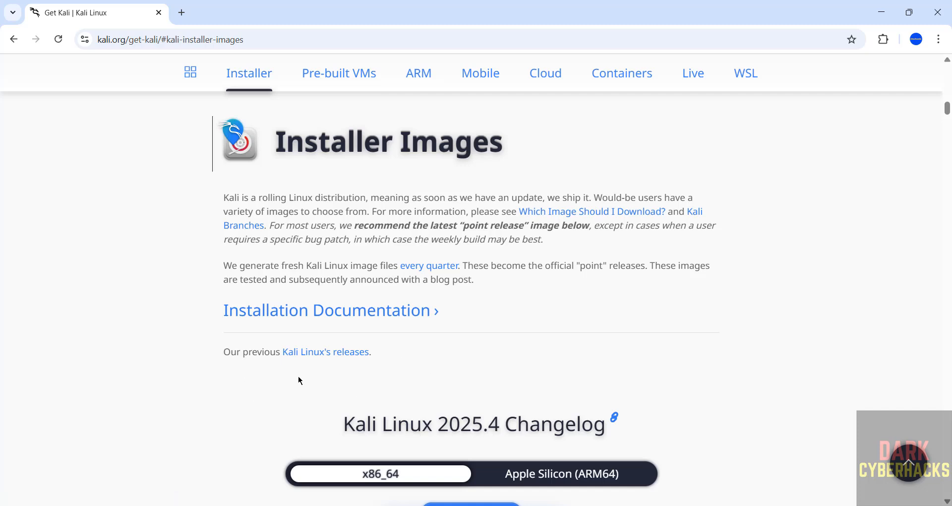
mouse_move(364, 361)
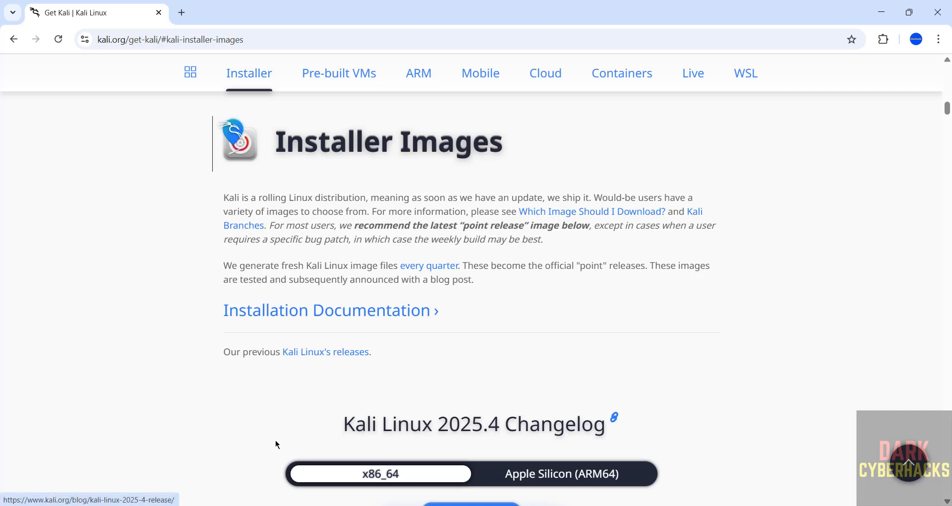
scroll(down, 3)
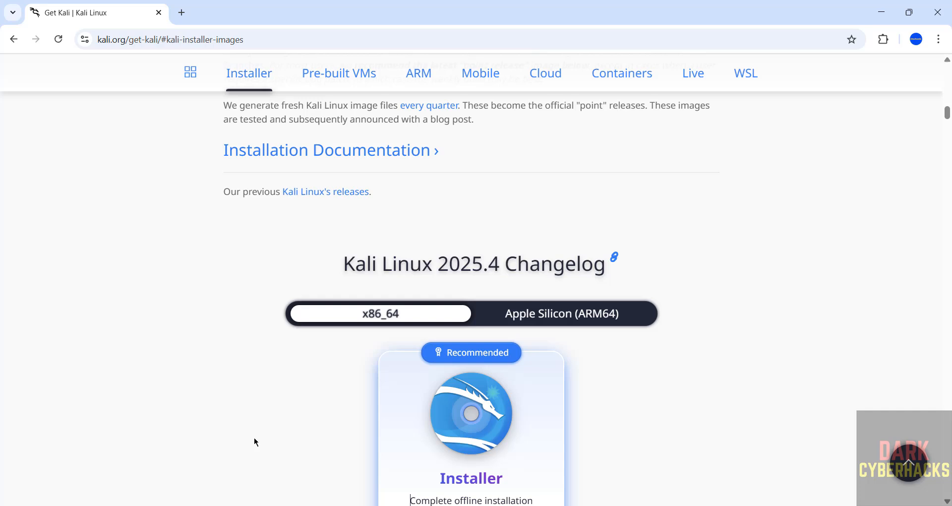
scroll(down, 3)
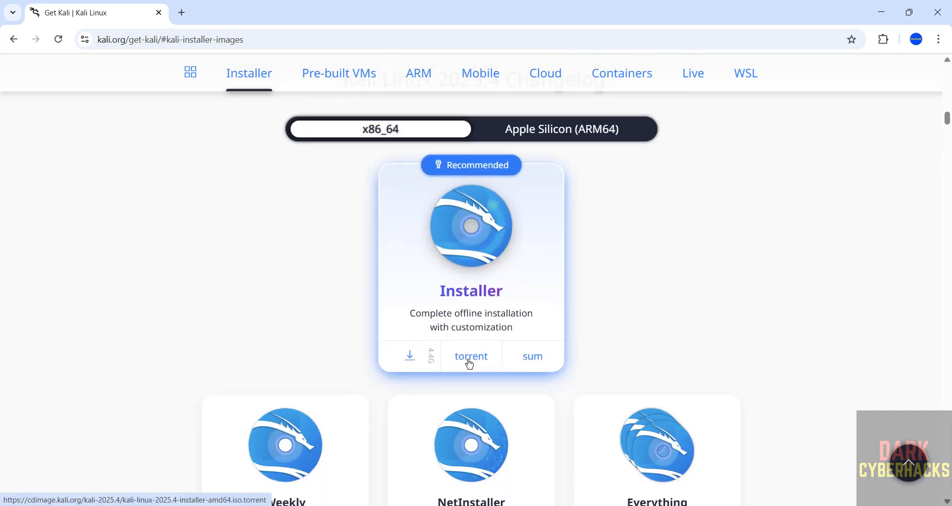
mouse_move(408, 356)
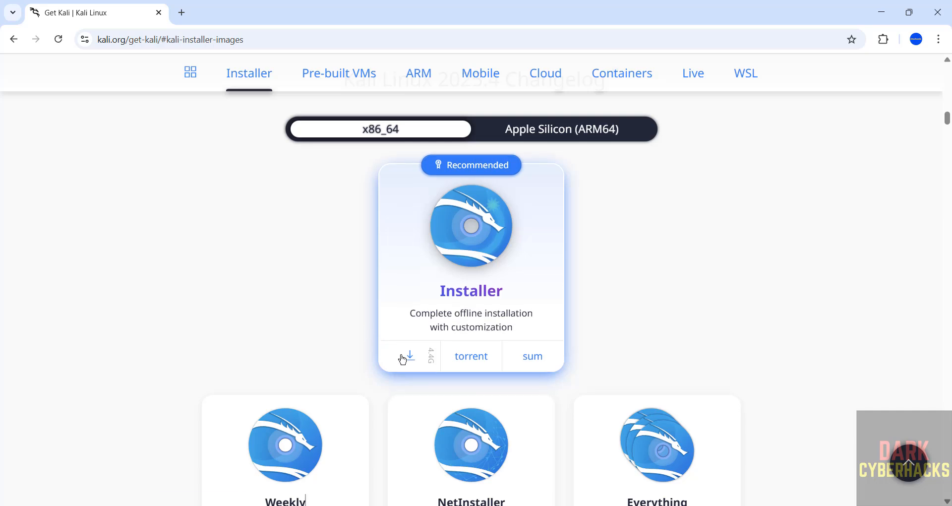
mouse_move(408, 355)
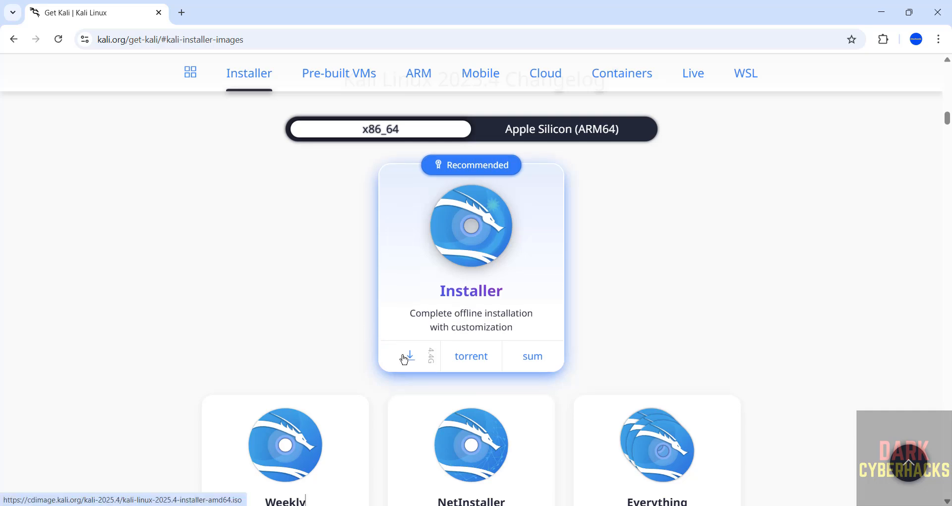
click(409, 356)
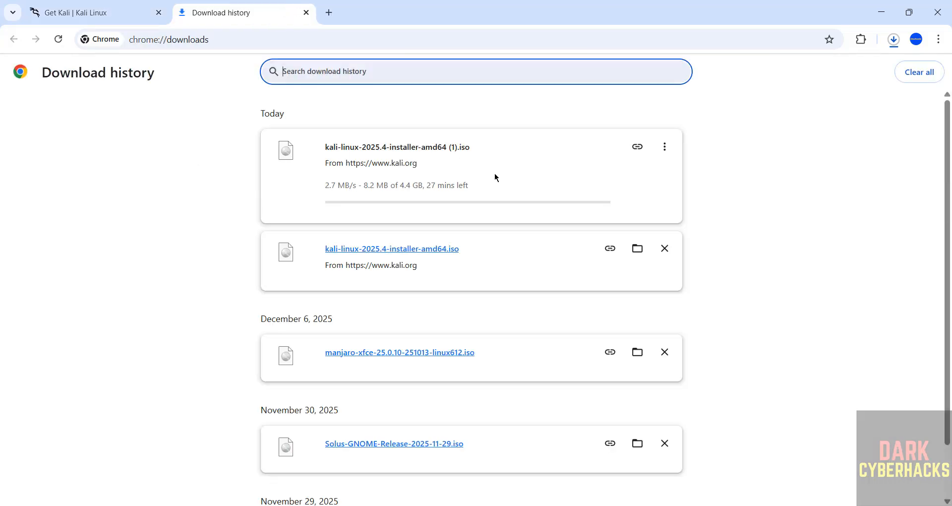
mouse_move(592, 154)
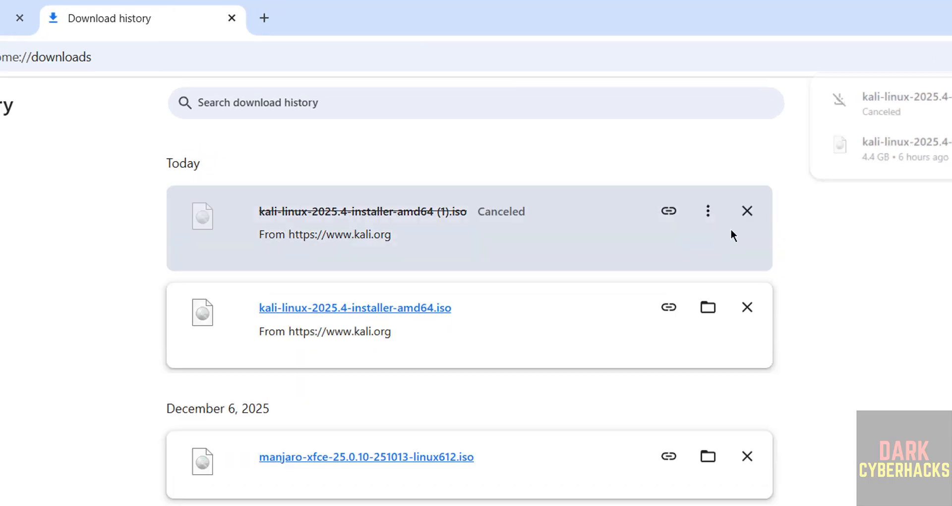
Remove the canceled duplicate Kali ISO download from Chrome's download history.
click(747, 210)
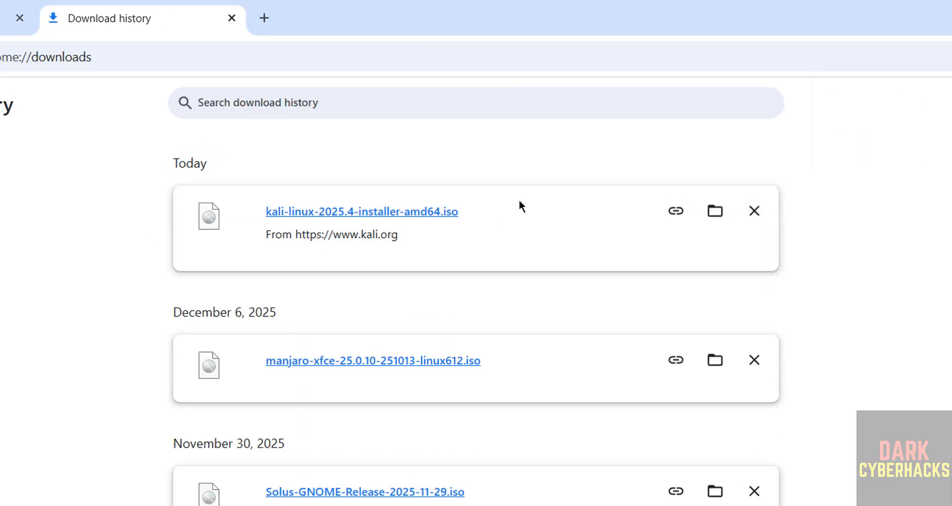
mouse_move(435, 156)
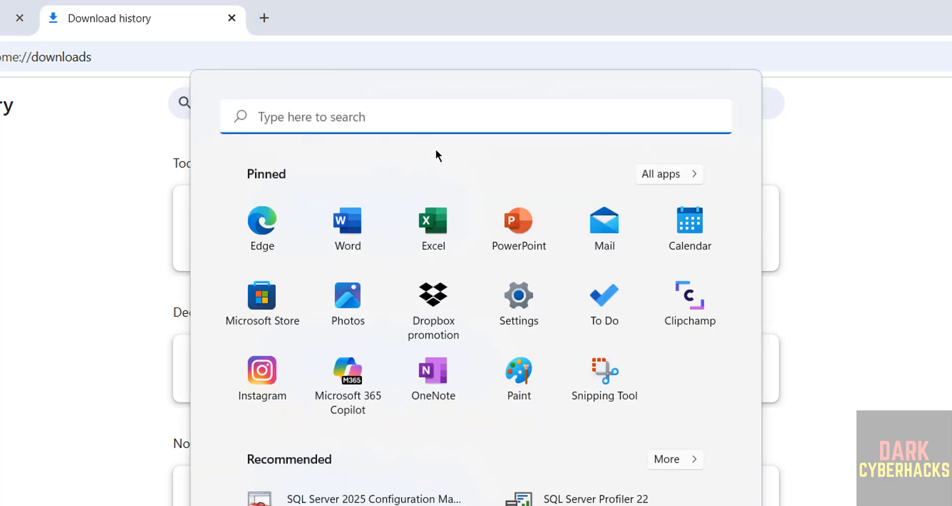
Launch Oracle VirtualBox Manager from a Start-menu search for 'virtual' and show the Machine menu.
text(virtual)
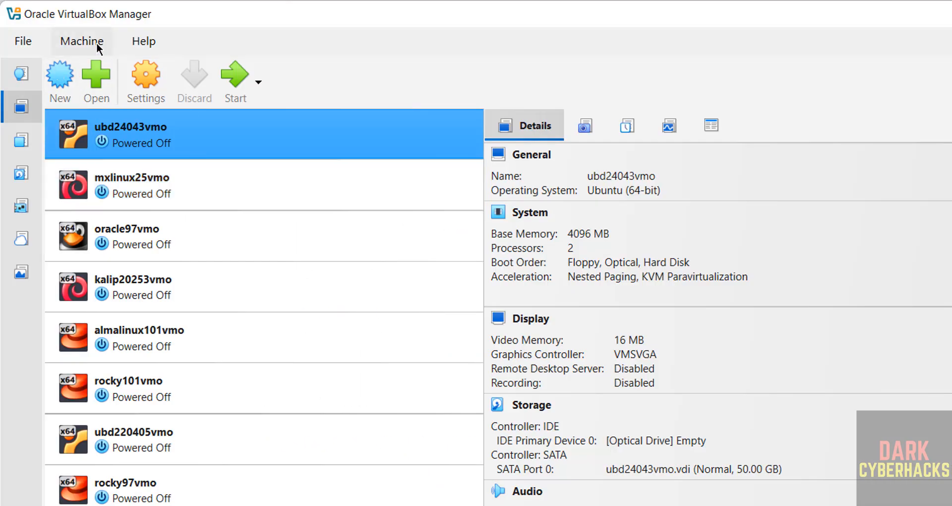
click(81, 40)
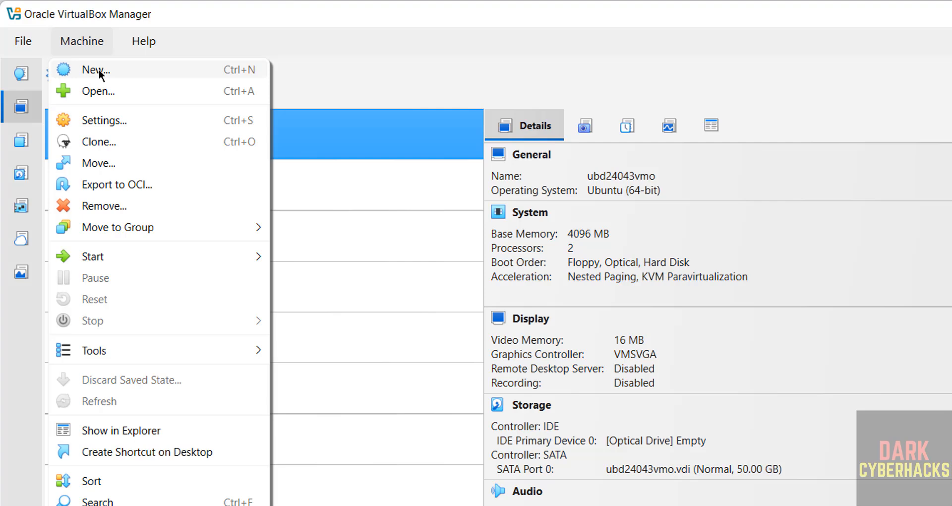
Begin a new virtual machine and name it kali20254vmo, correcting a typo along the way.
click(95, 70)
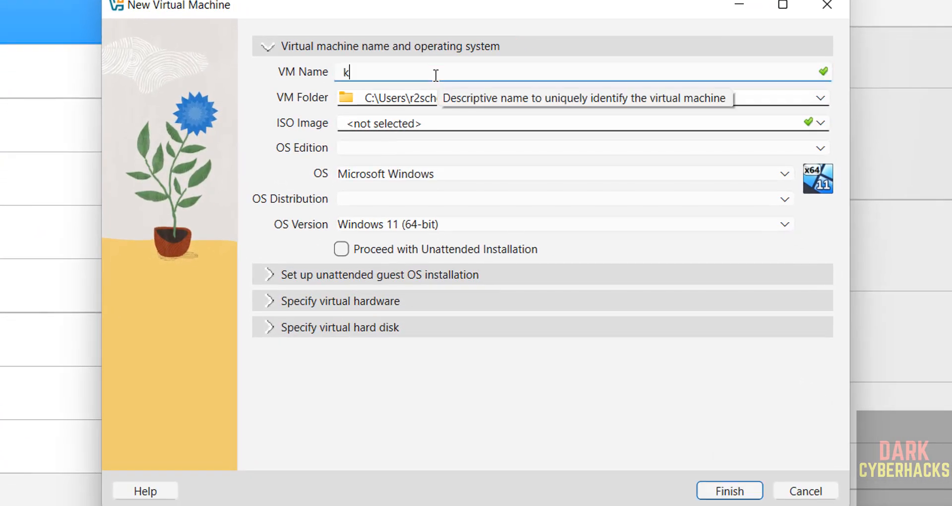
text(ali)
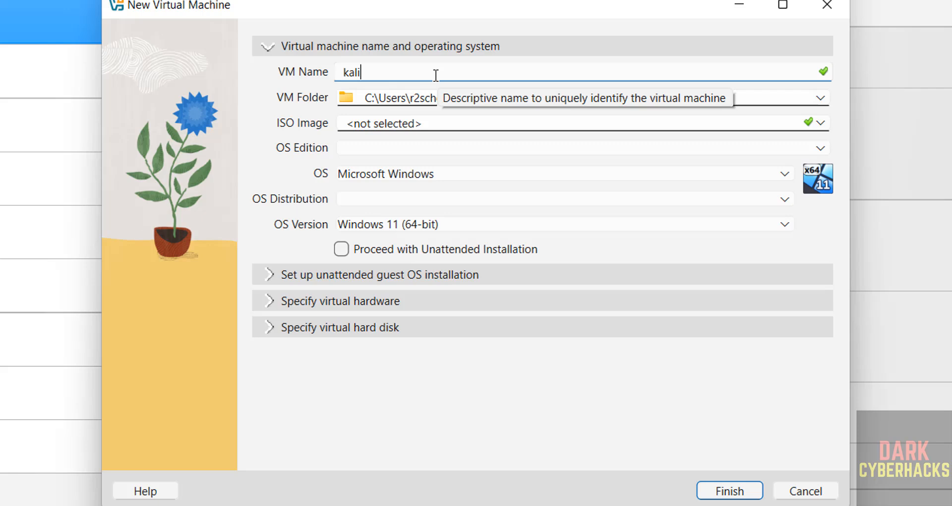
text(220254)
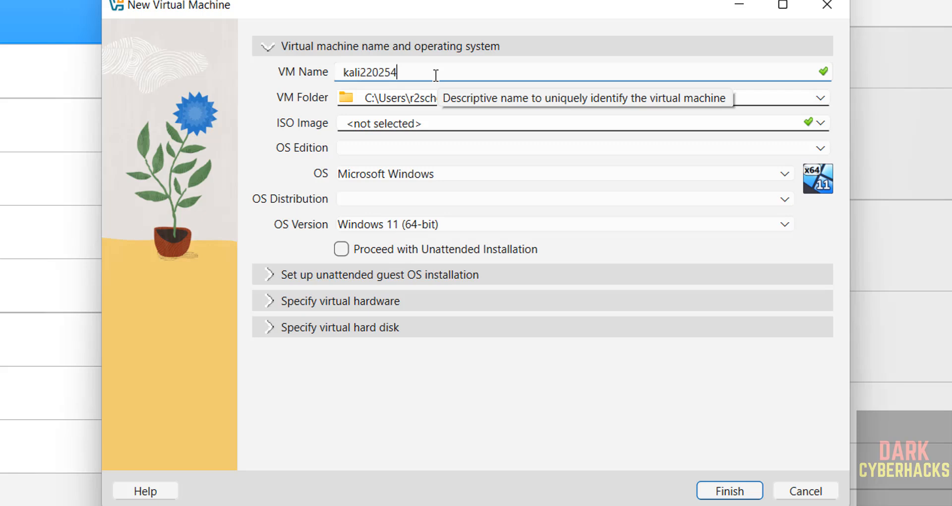
key(BackSpace)
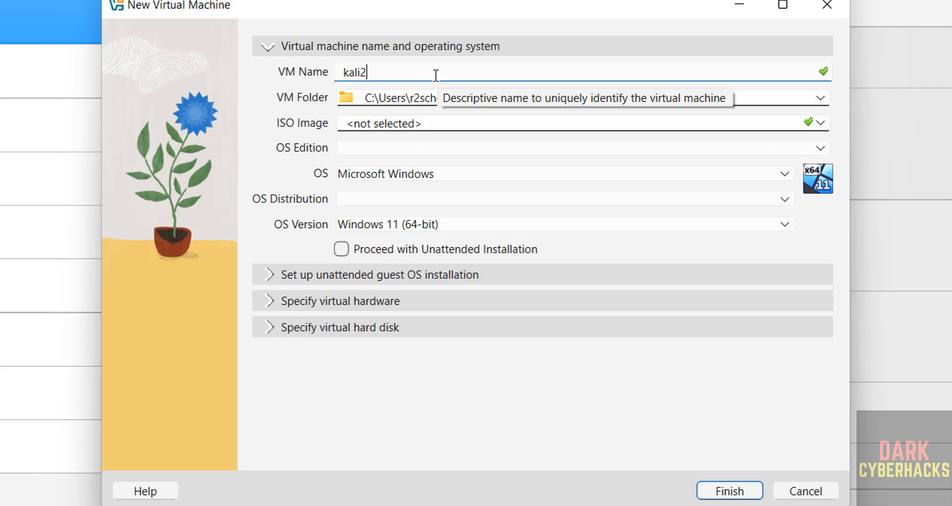
text(0254vmo)
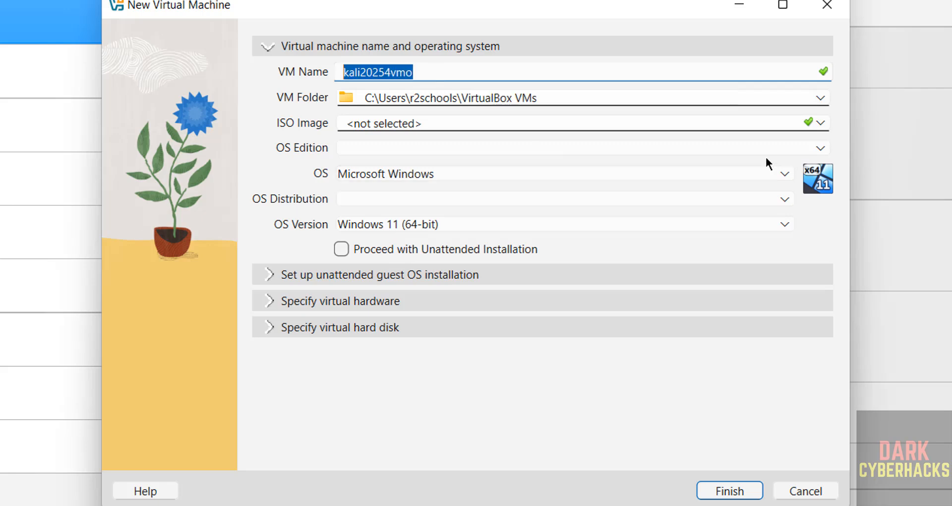
mouse_move(636, 98)
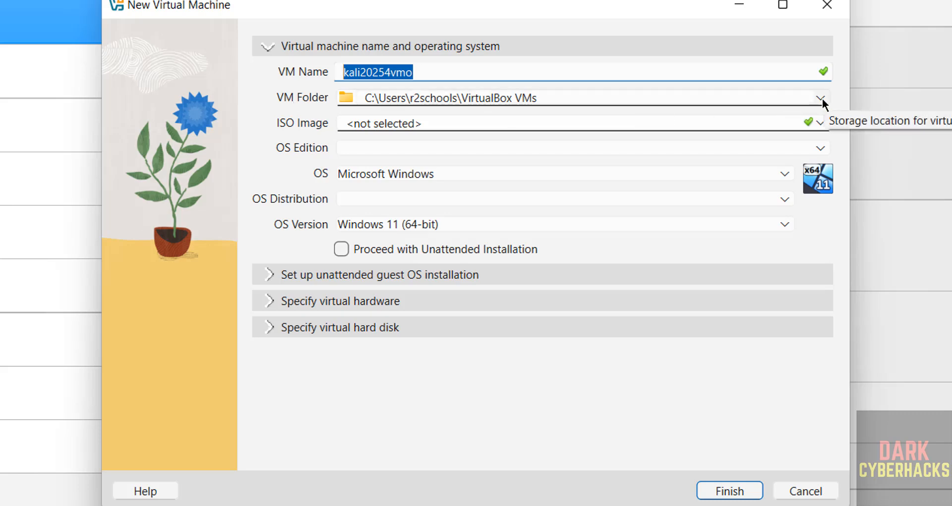
mouse_move(799, 114)
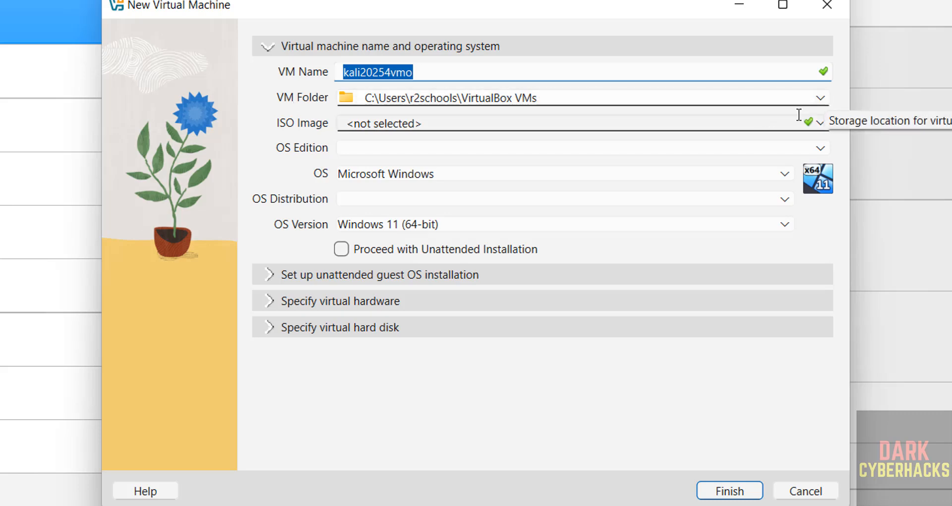
Set the VM folder to a newly created E:\VMS\kali20254vmo folder on the One Touch drive.
click(821, 97)
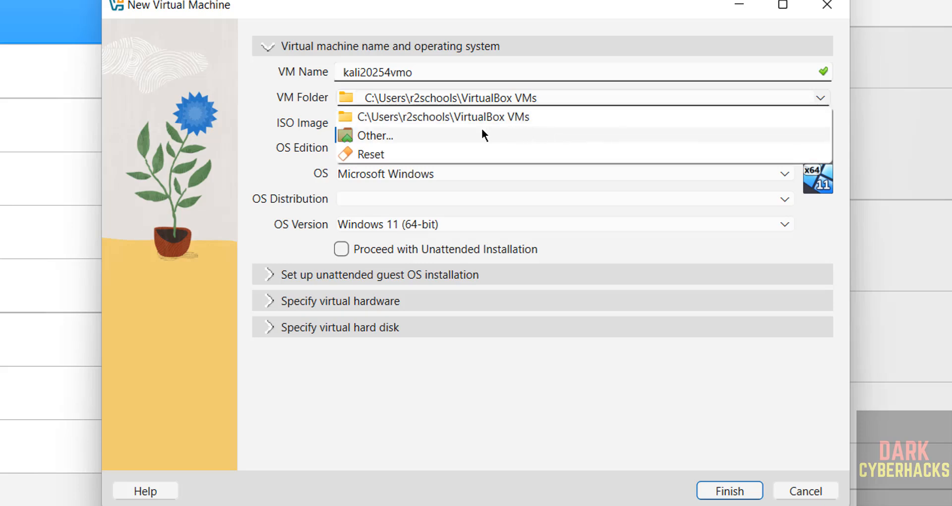
click(374, 135)
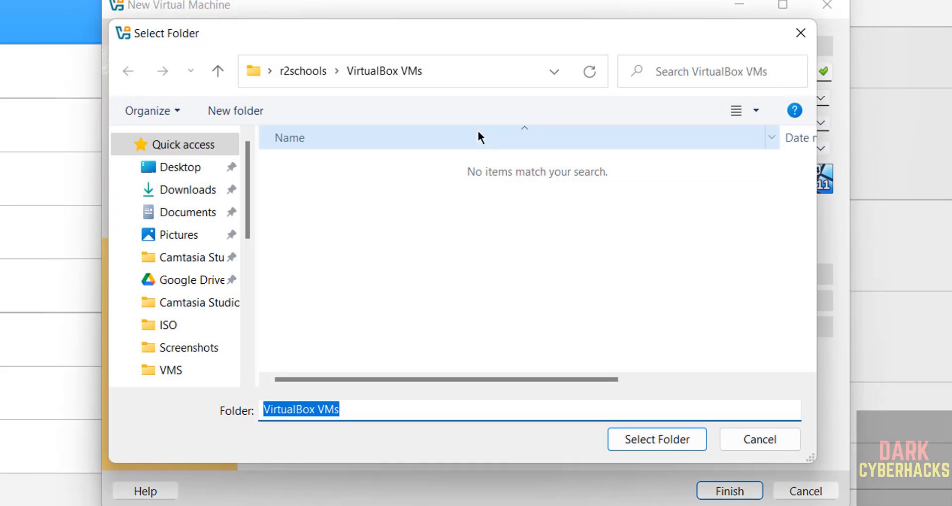
scroll(down, 3)
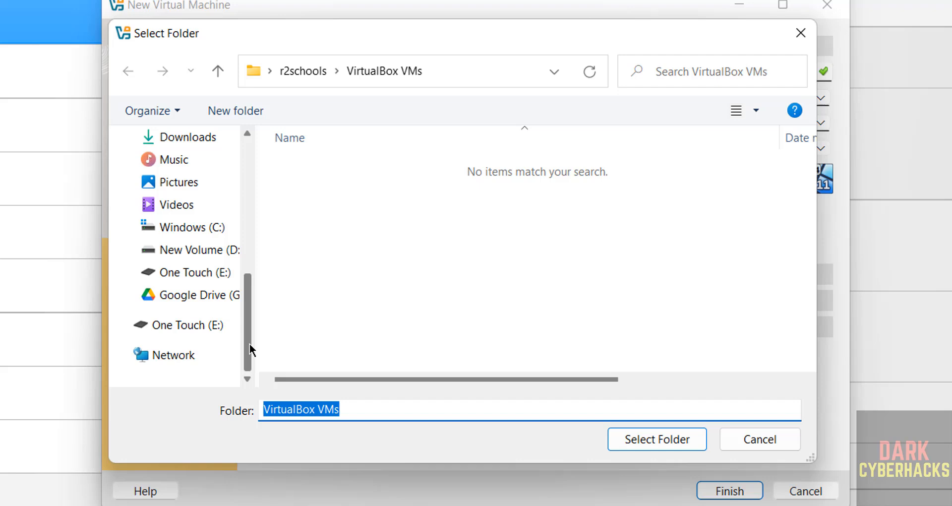
click(196, 272)
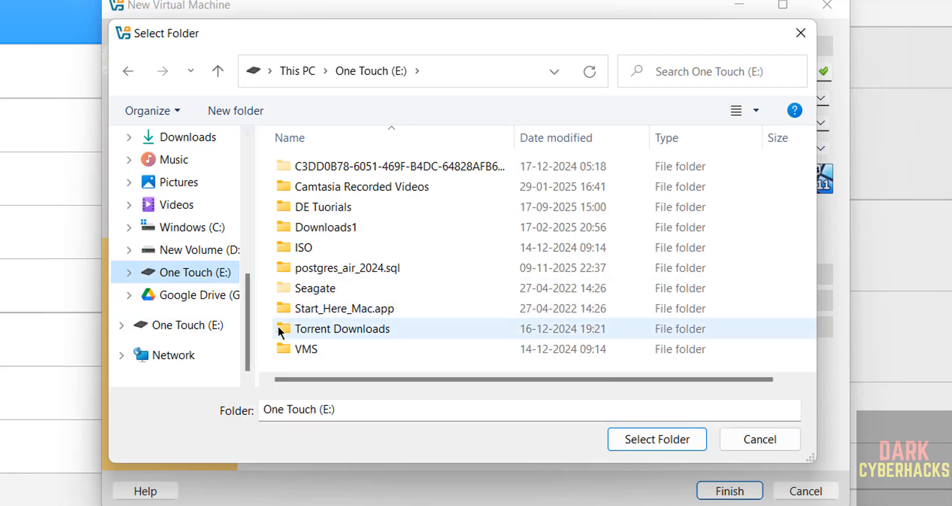
double_click(306, 348)
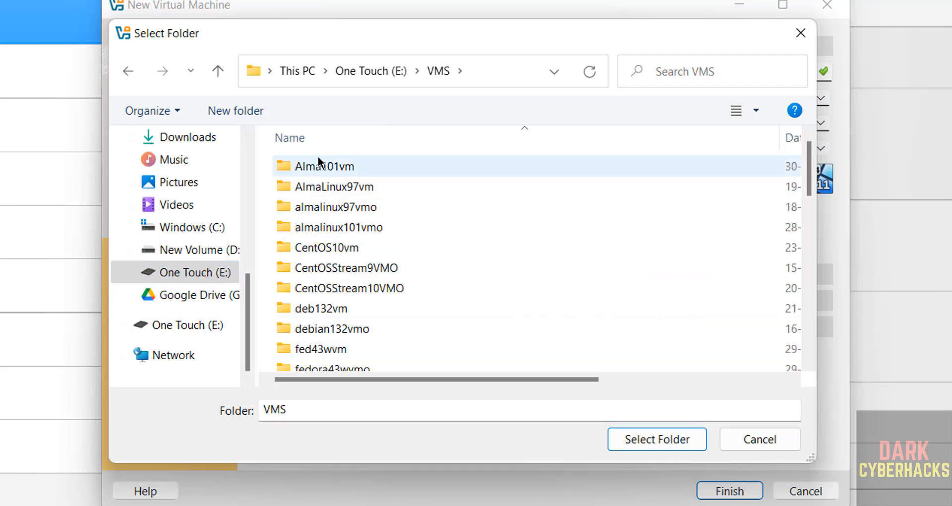
click(234, 110)
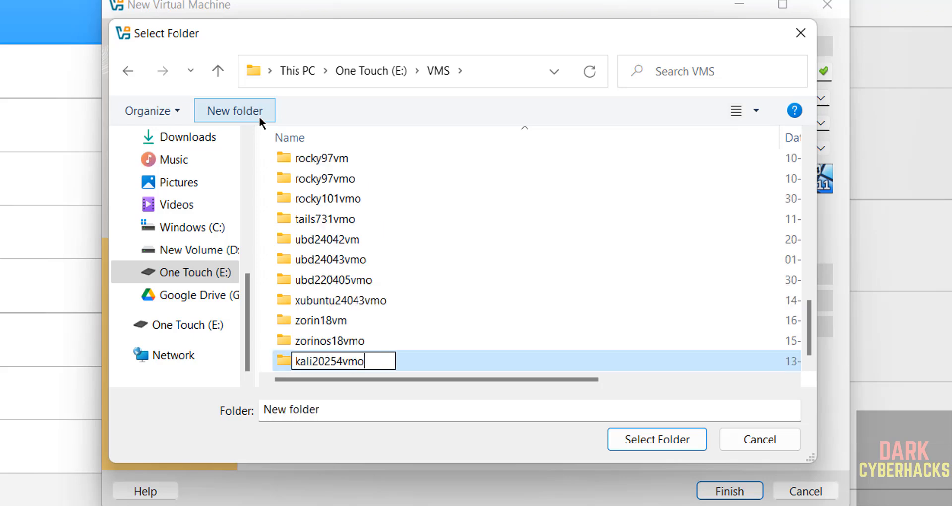
key(Return)
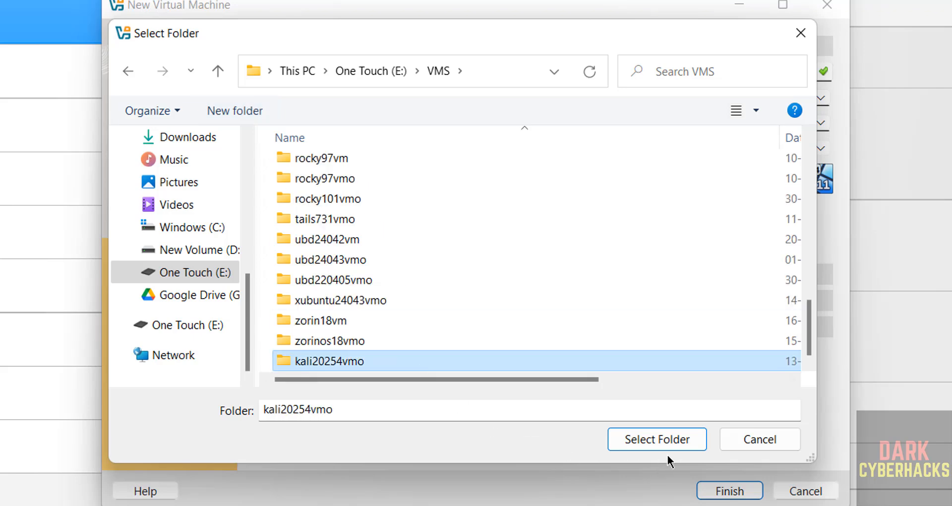
click(656, 439)
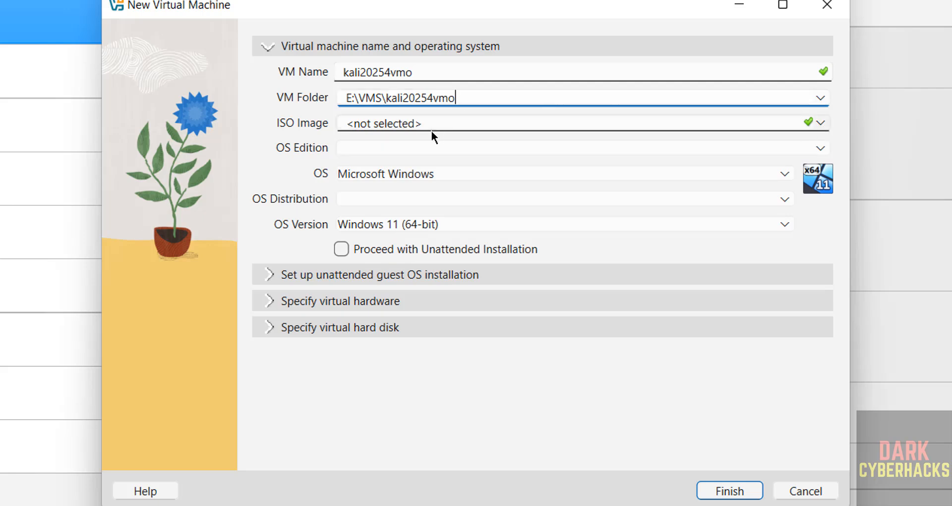
Attach kali-linux-2025.4-installer-amd64.iso from Downloads as the installation disc image.
click(819, 123)
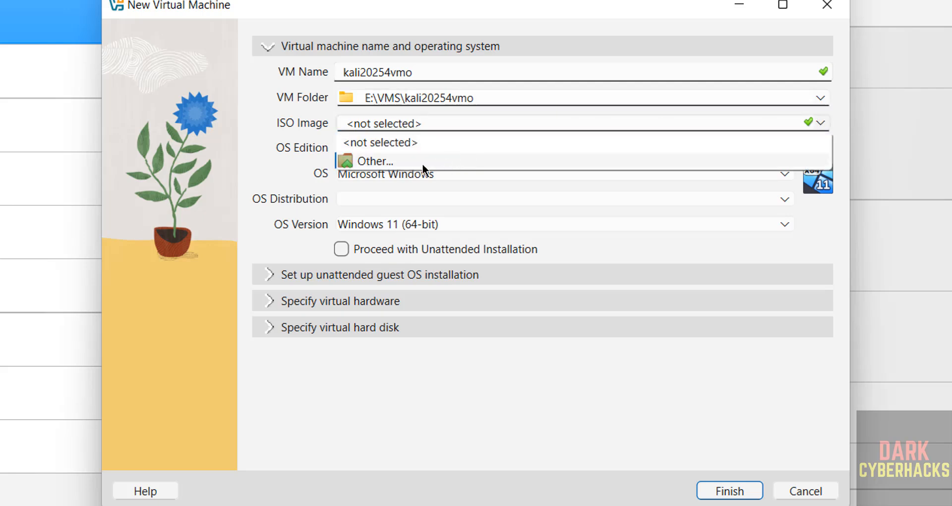
click(373, 161)
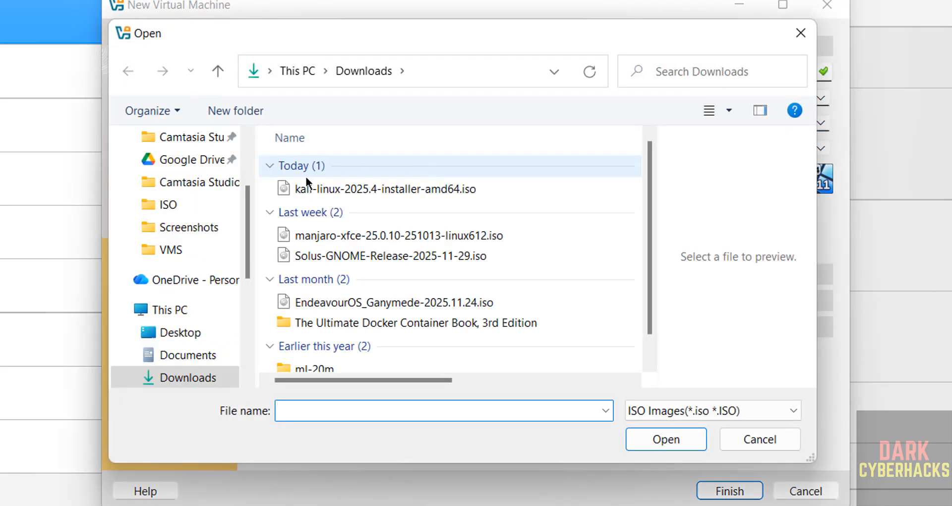
click(380, 188)
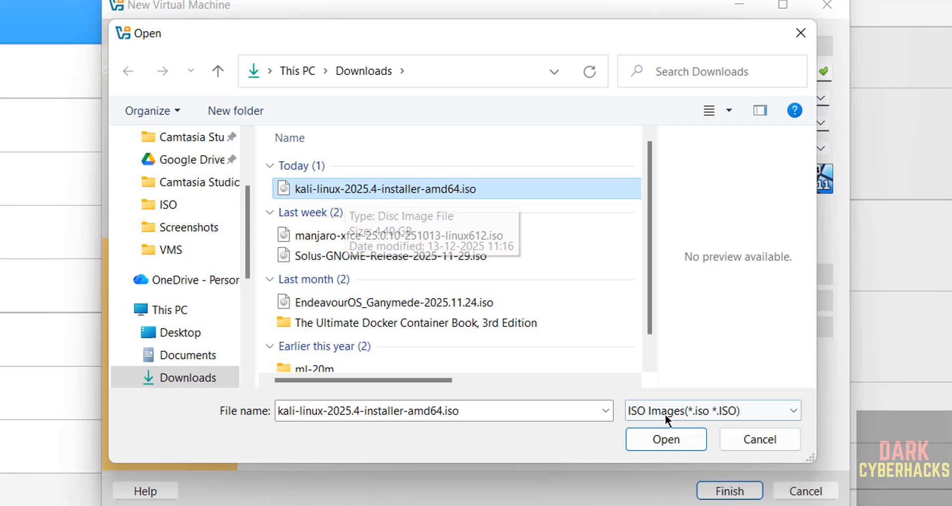
click(665, 438)
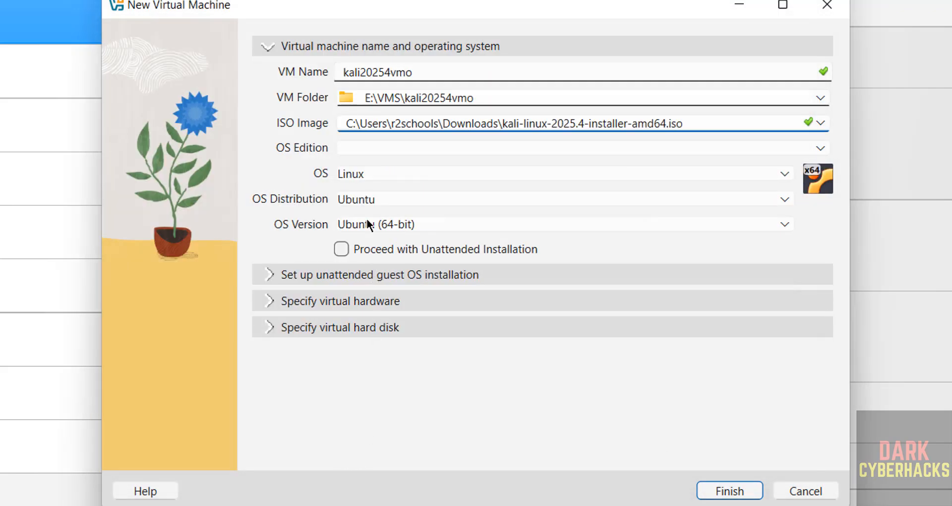
mouse_move(379, 207)
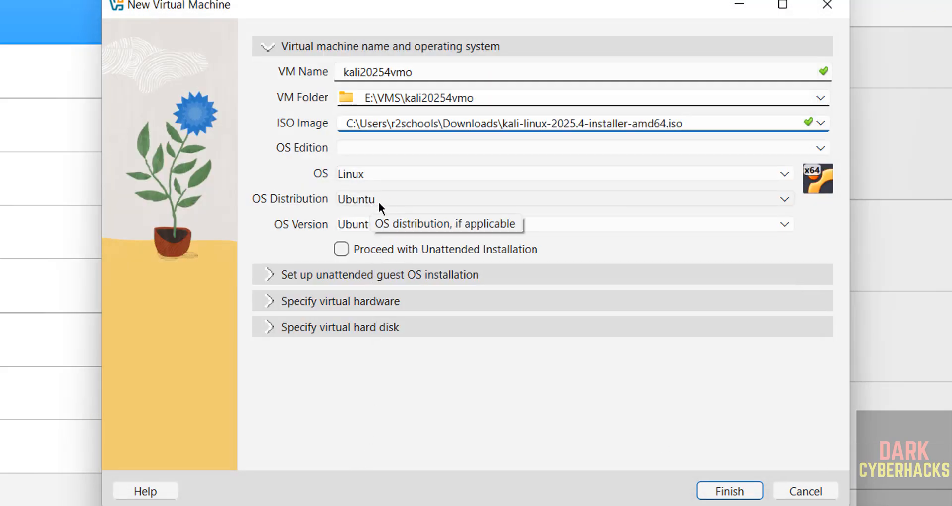
Change the OS distribution from Ubuntu to Debian (64-bit).
click(785, 198)
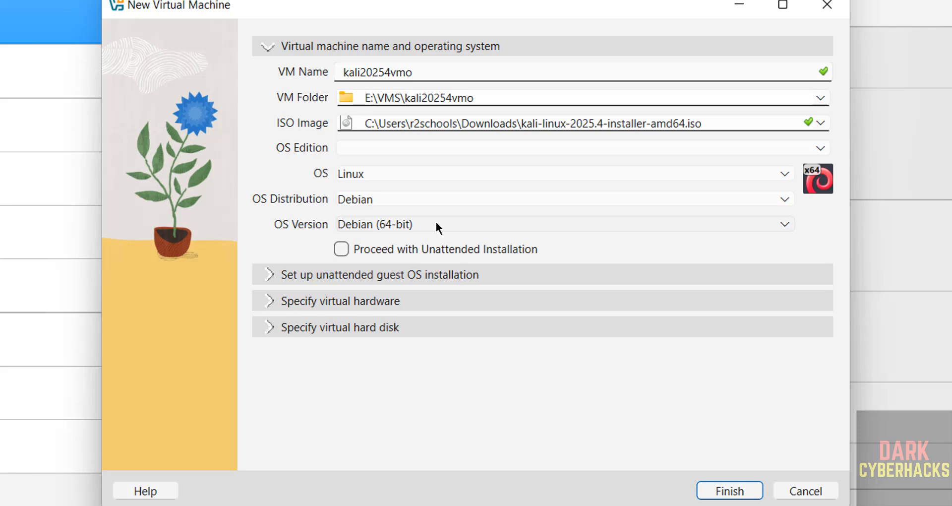
mouse_move(434, 225)
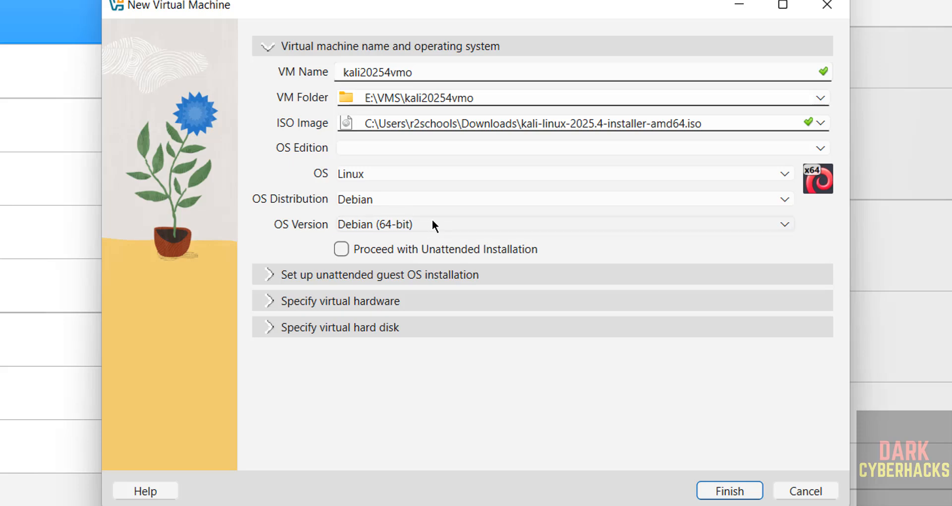
mouse_move(444, 262)
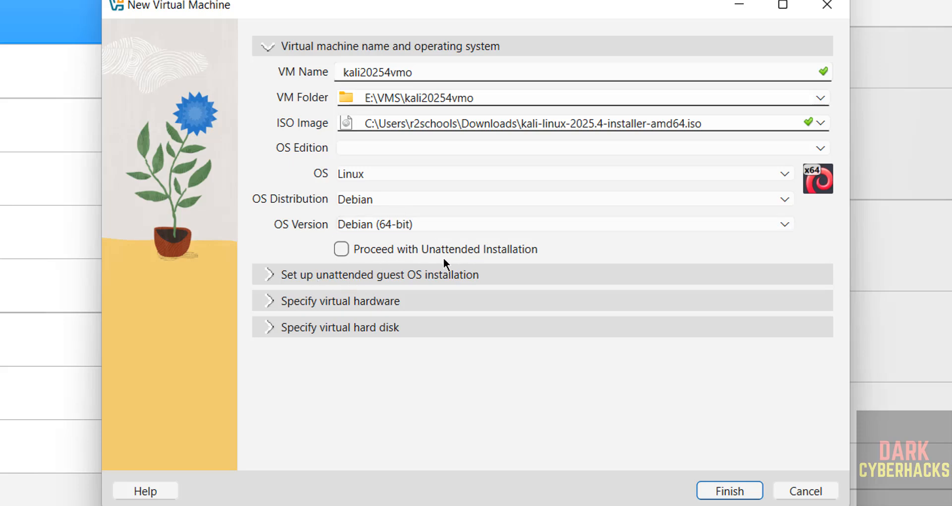
mouse_move(273, 306)
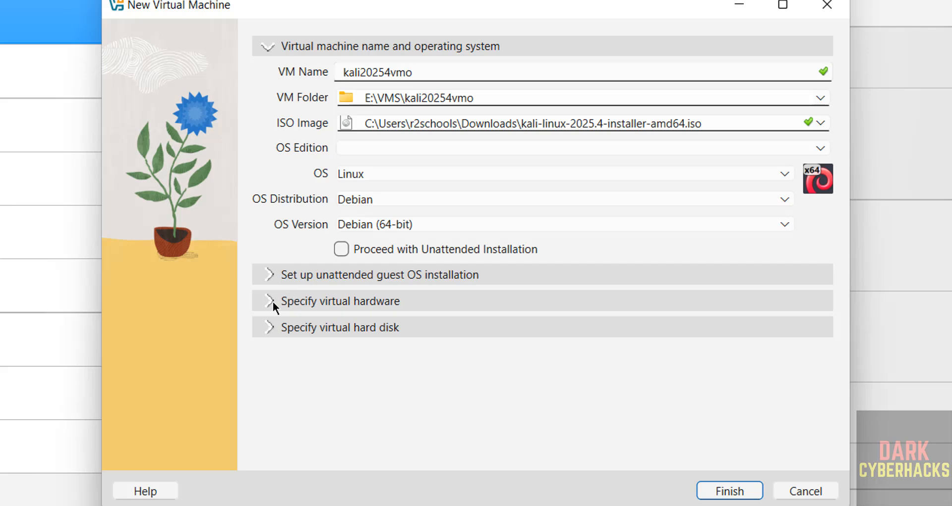
Review 4096 MB memory, 2 CPUs and 50 GB disk, then finish creating kali20254vmo.
click(279, 300)
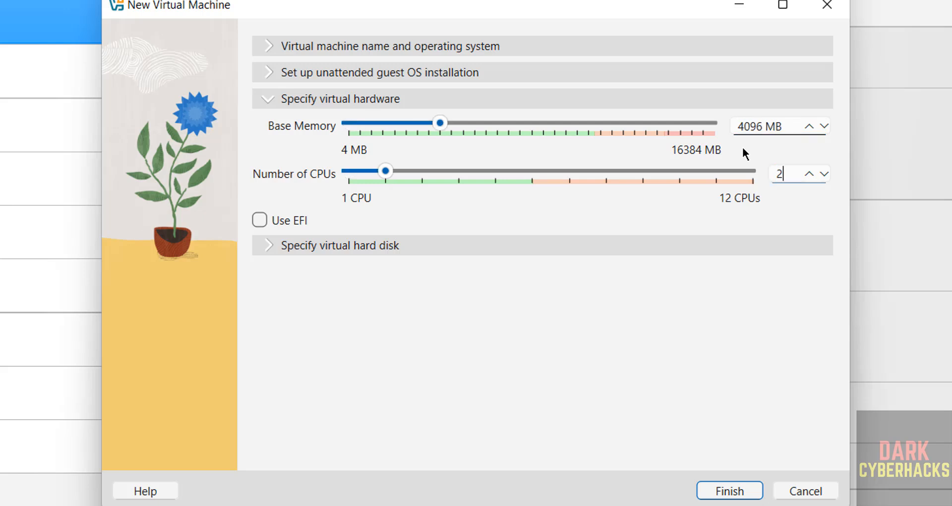
click(338, 244)
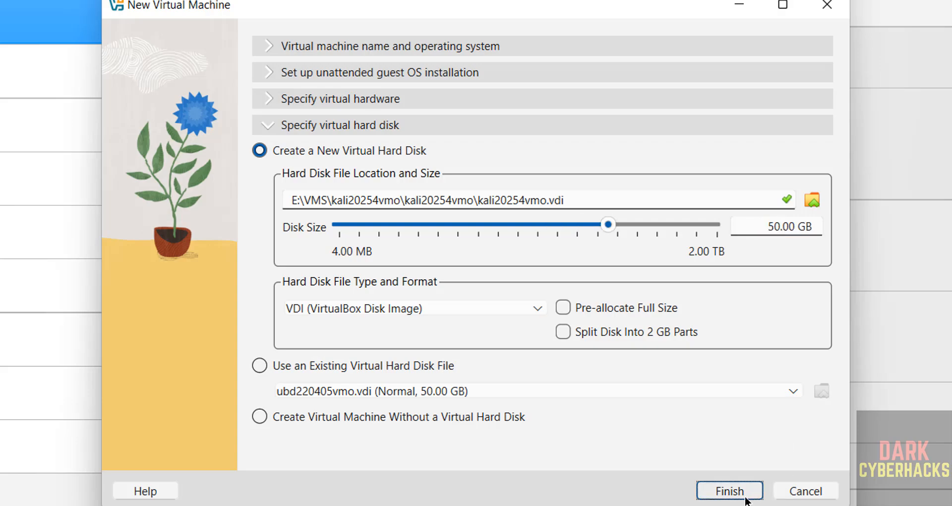
click(729, 490)
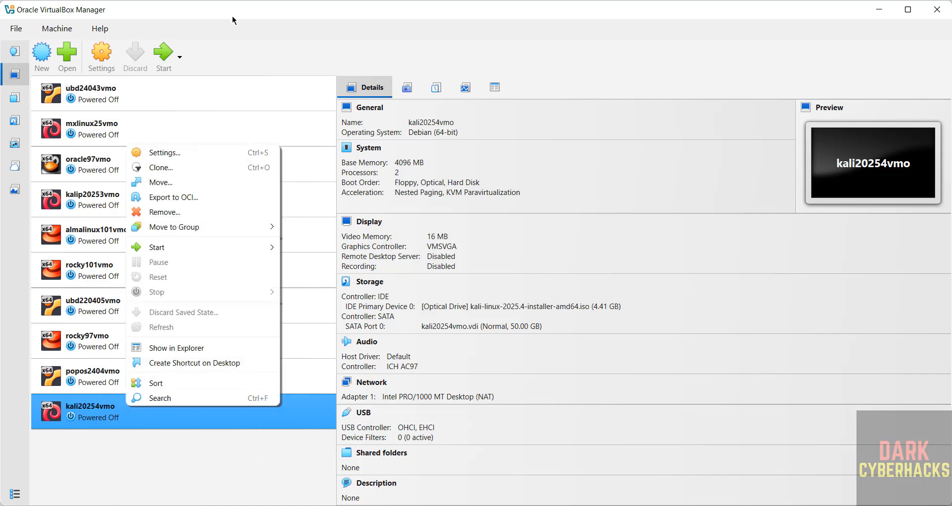
Start the kali20254vmo machine with GUI from its context menu, reaching the Kali installer menu.
click(56, 28)
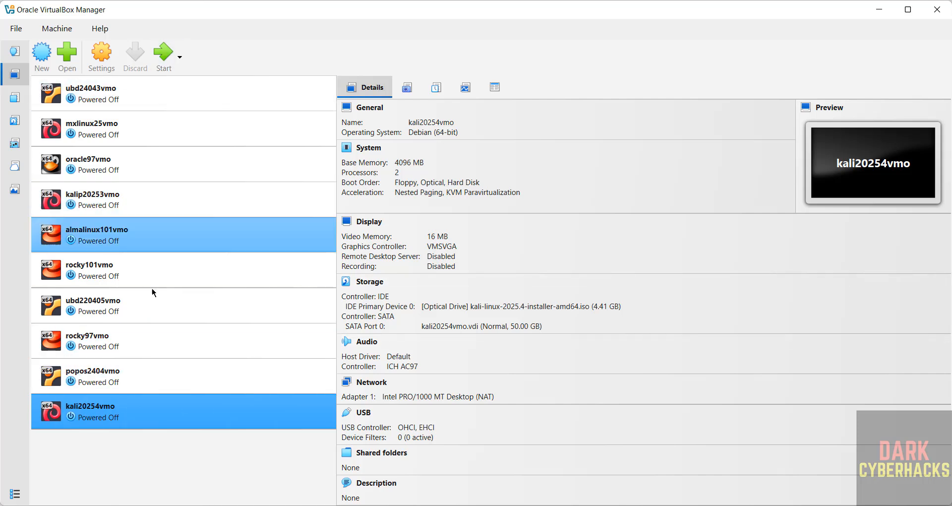
mouse_move(79, 412)
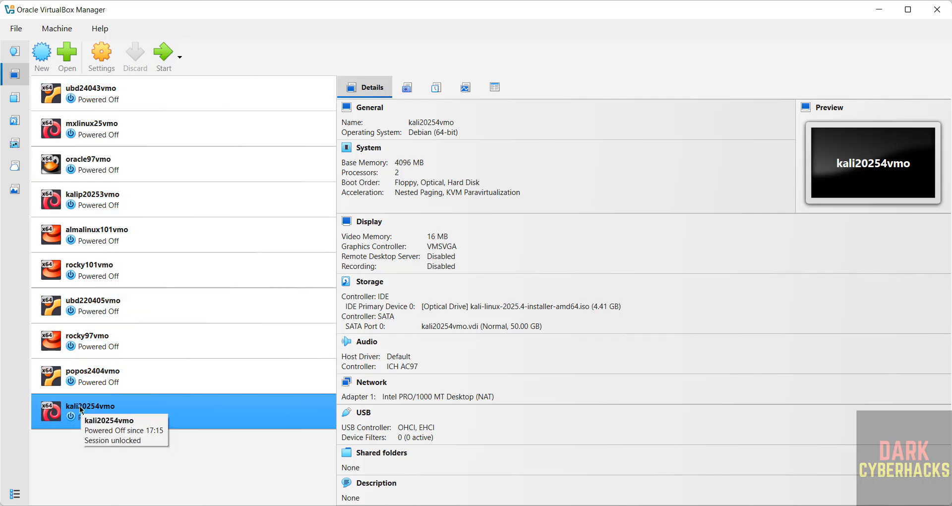
right_click(79, 410)
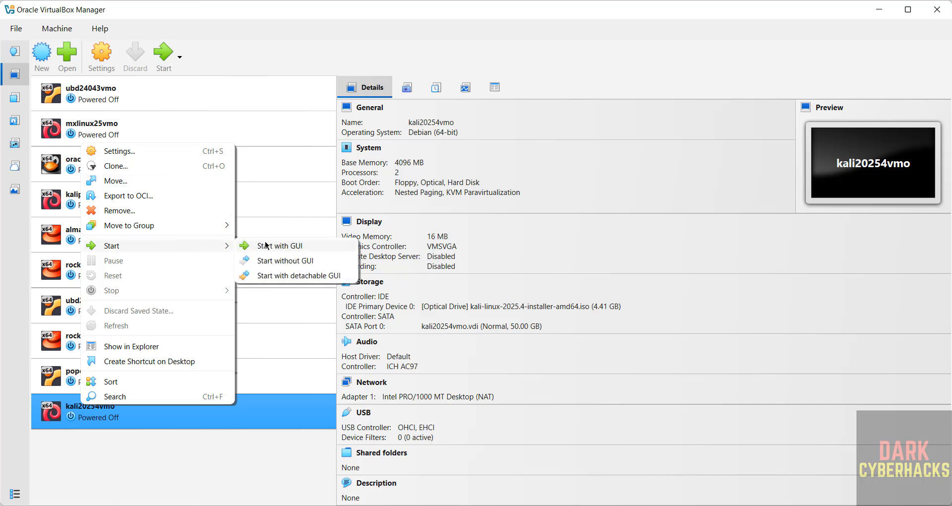
click(280, 245)
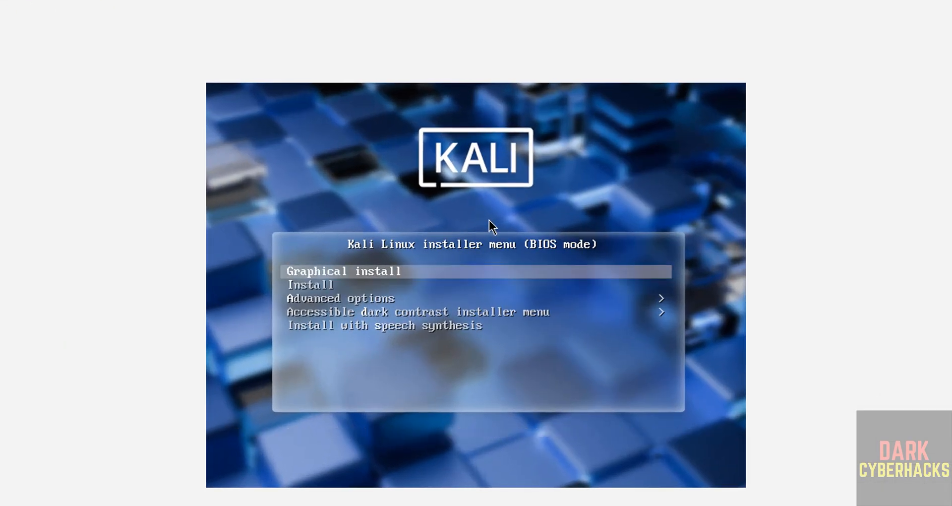
Start Graphical install and accept English, United States and American English keymap.
click(343, 271)
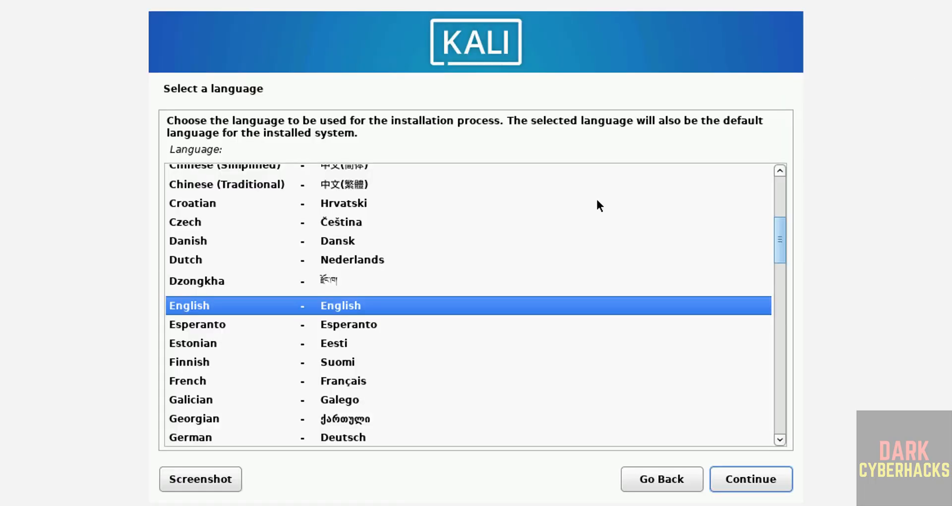
click(749, 478)
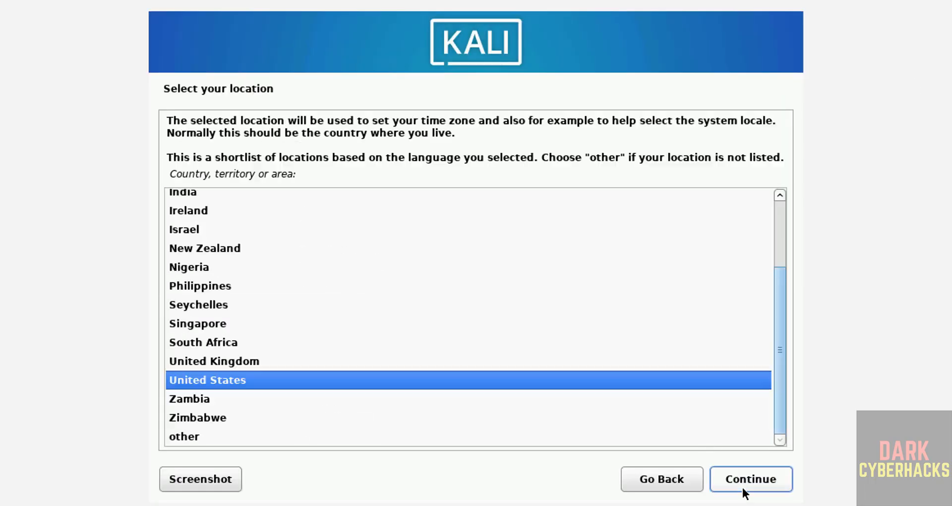
mouse_move(280, 179)
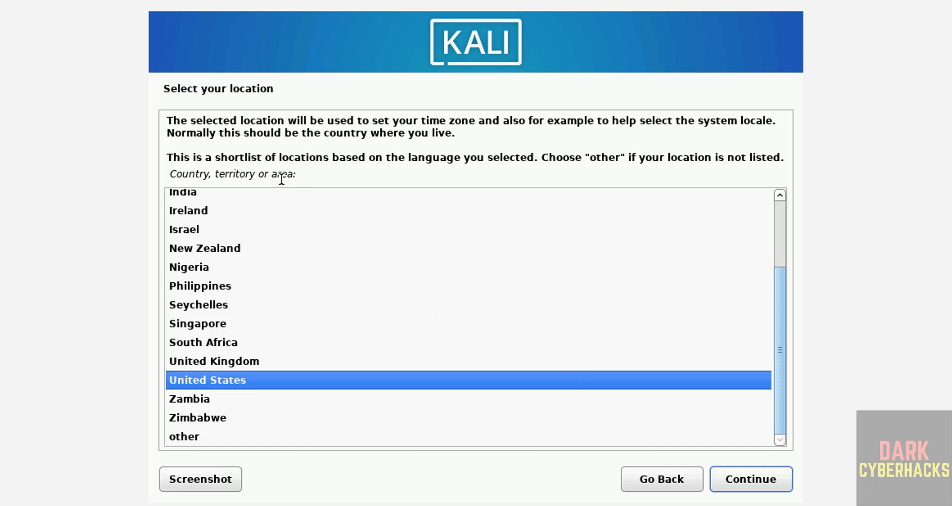
mouse_move(310, 262)
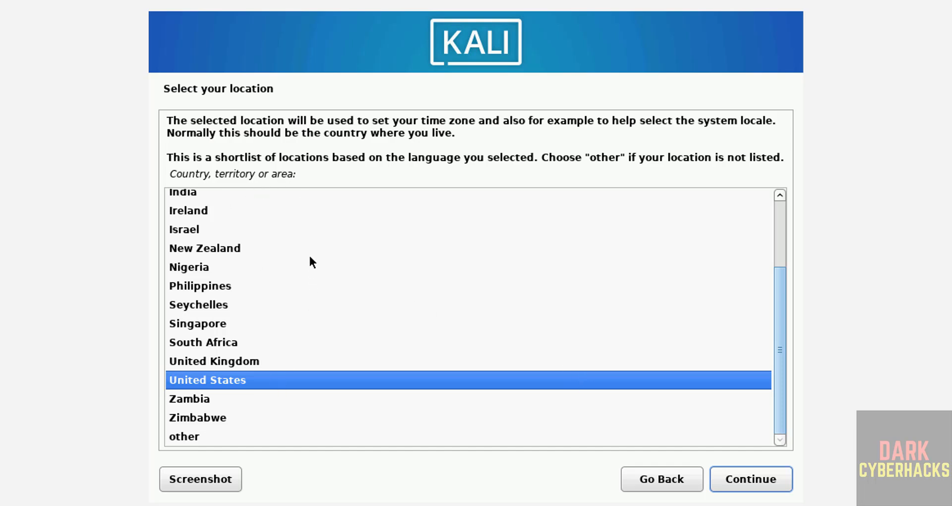
mouse_move(209, 469)
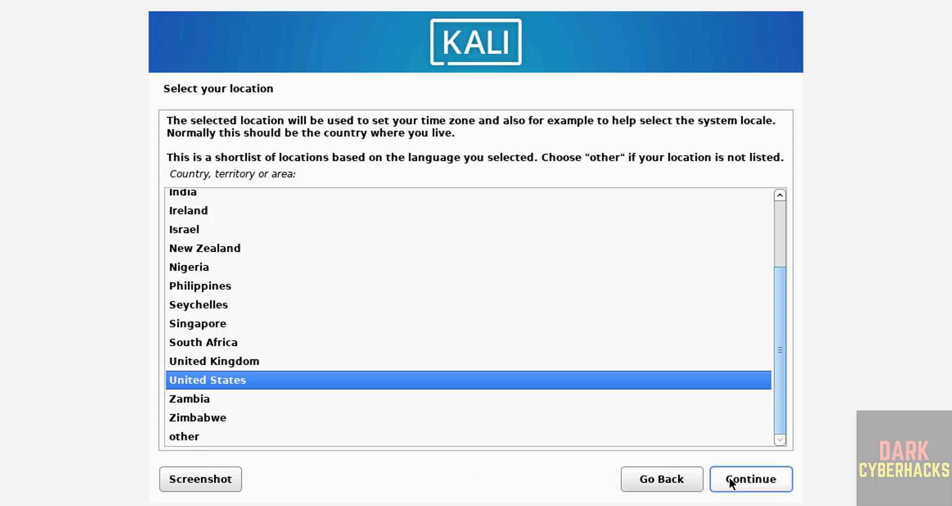
click(749, 477)
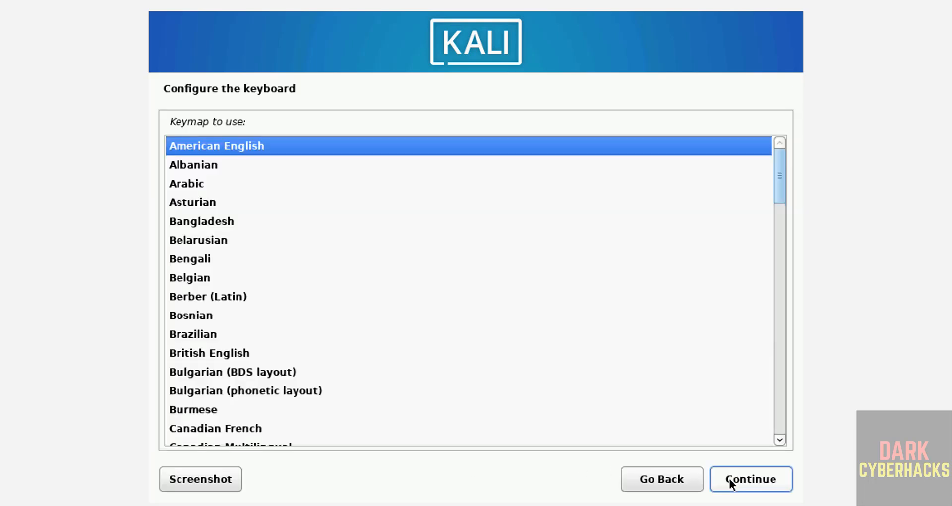
mouse_move(737, 459)
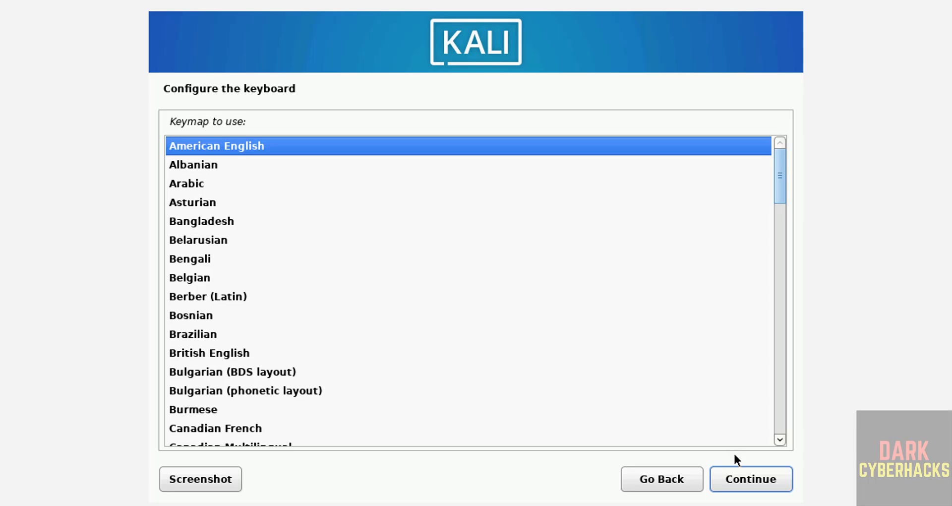
click(750, 477)
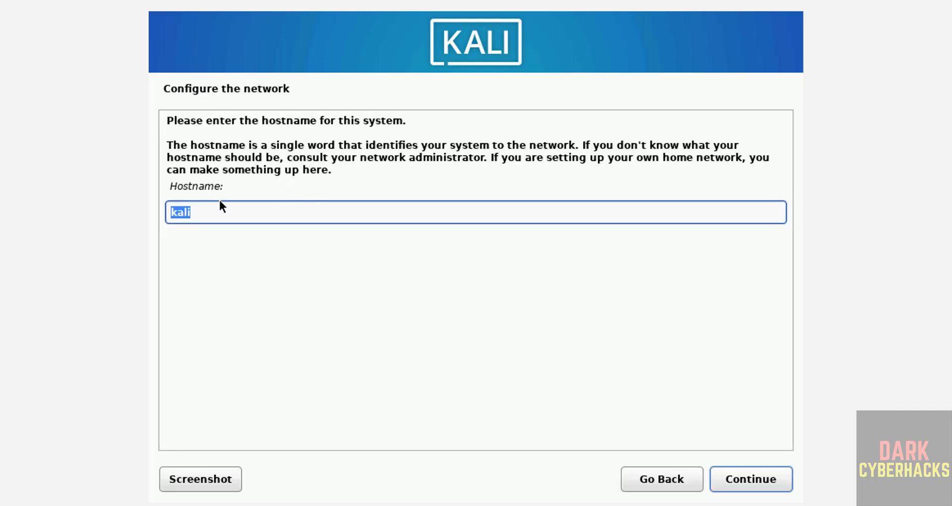
Set the hostname to kali4vm and continue with an empty domain name.
click(206, 212)
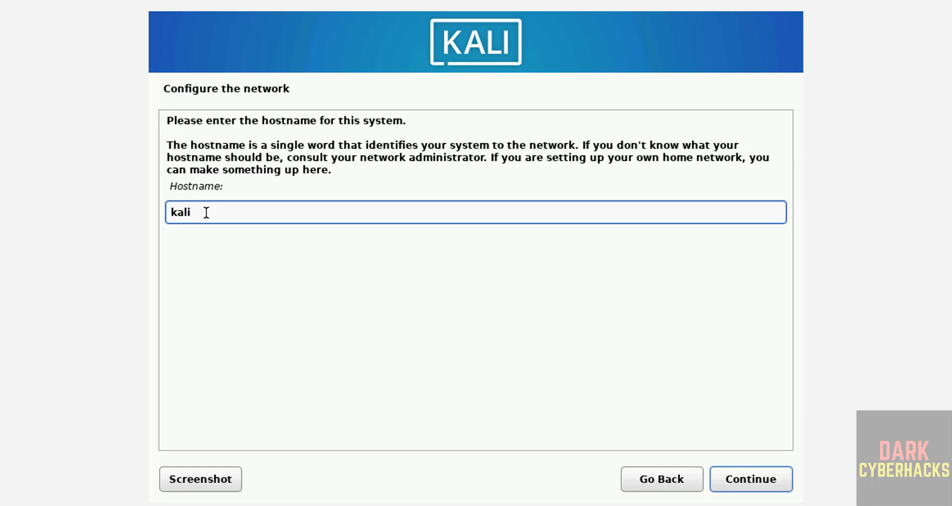
text(4vm)
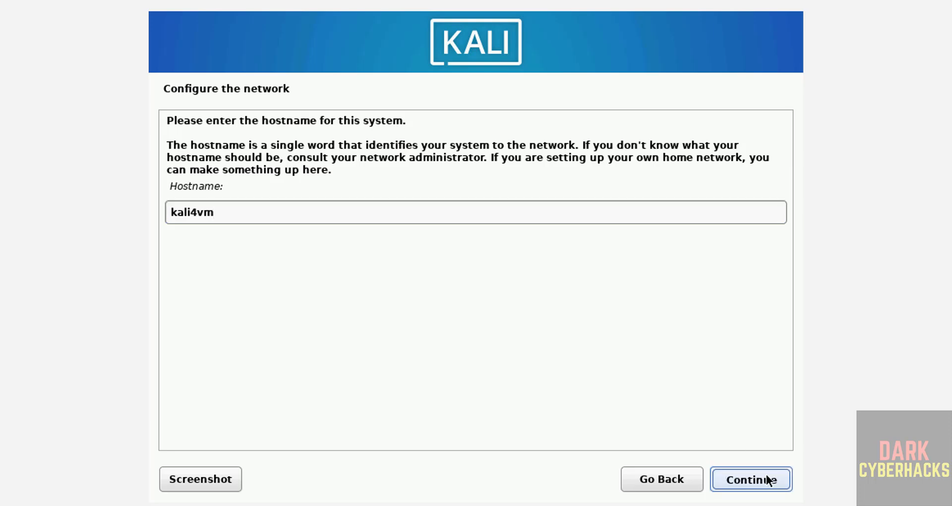
click(750, 479)
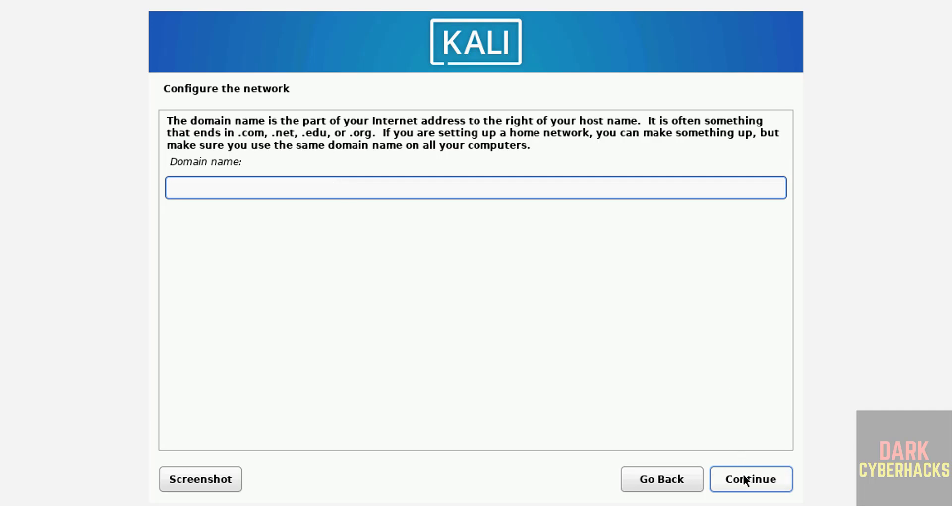
click(751, 478)
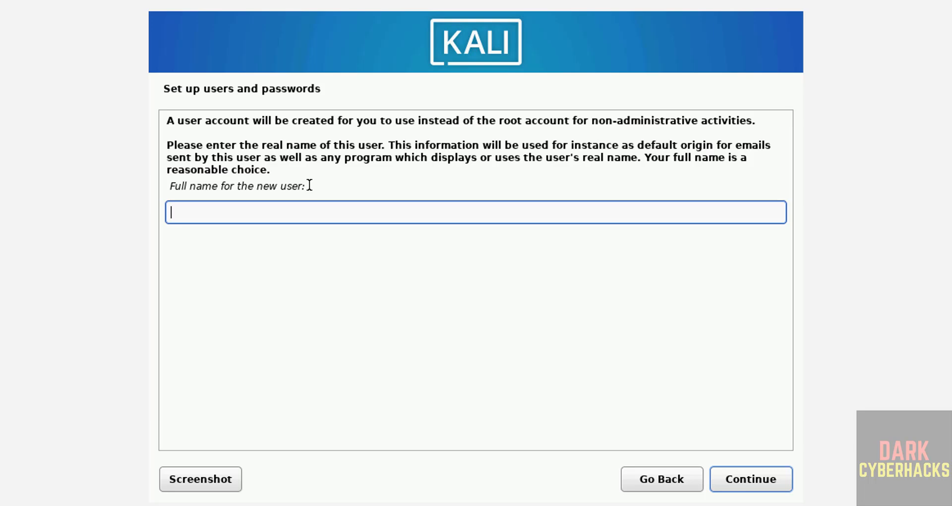
Create user r2schools with username r2schools and a matching password in both fields.
text(r2schools)
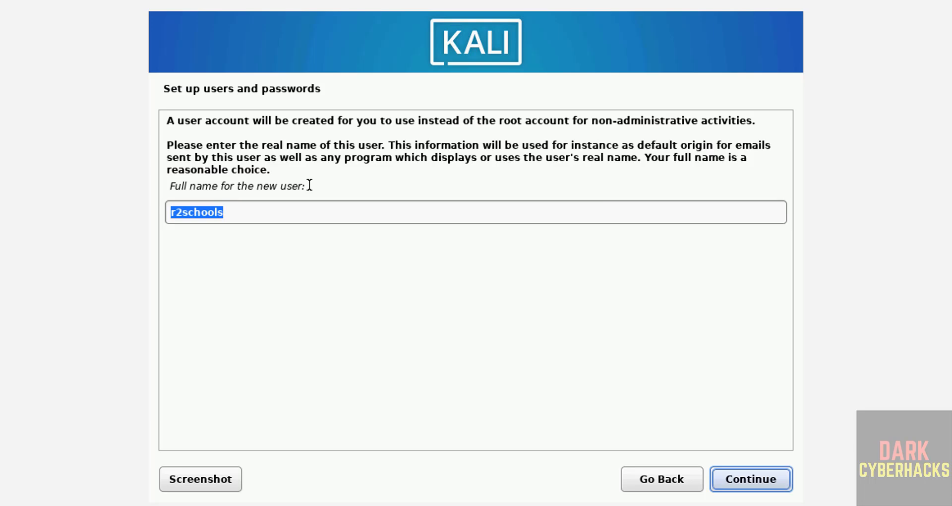
click(749, 478)
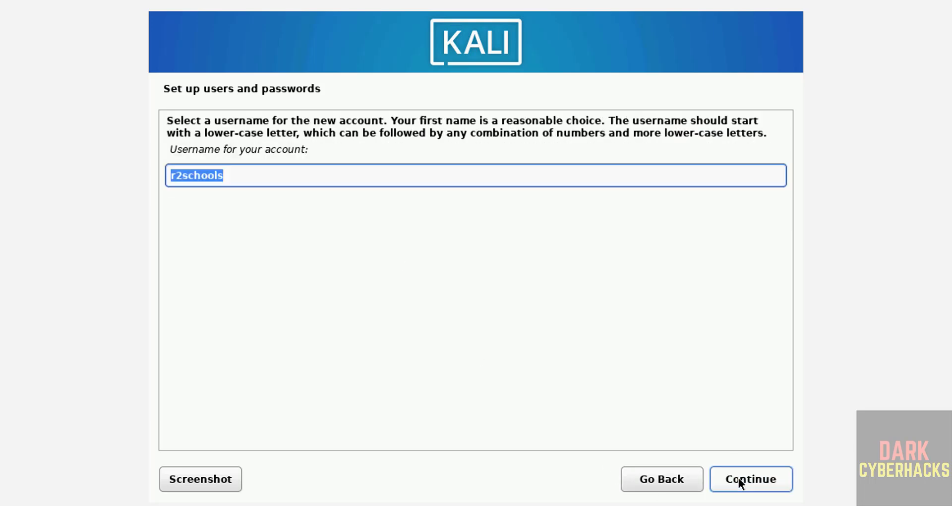
mouse_move(259, 181)
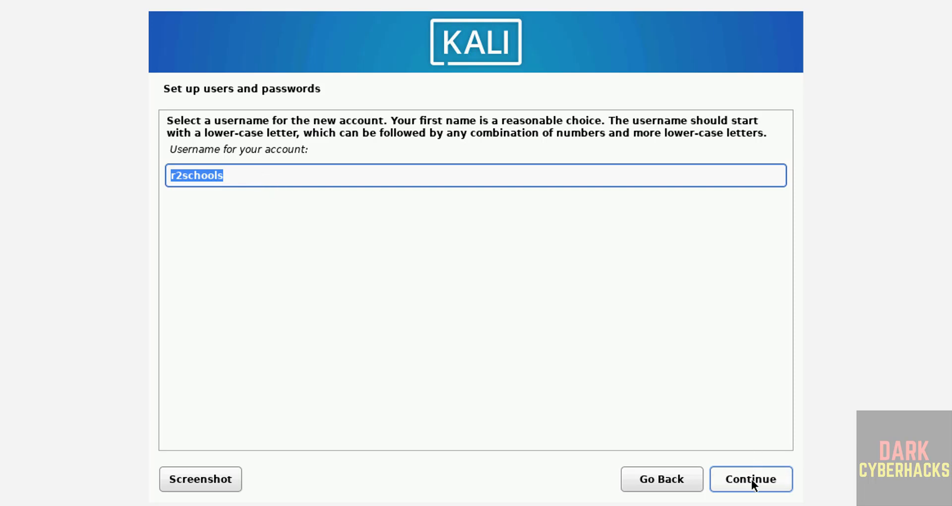
click(751, 477)
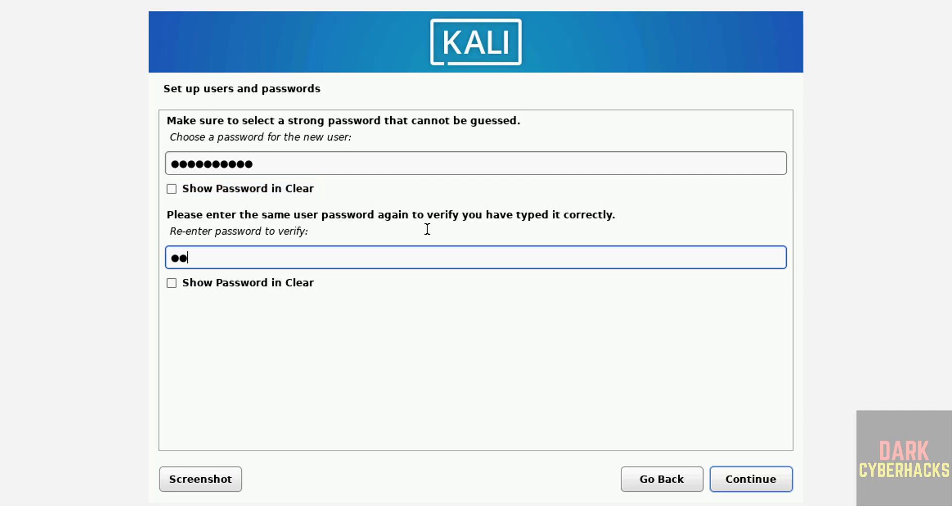
text(password)
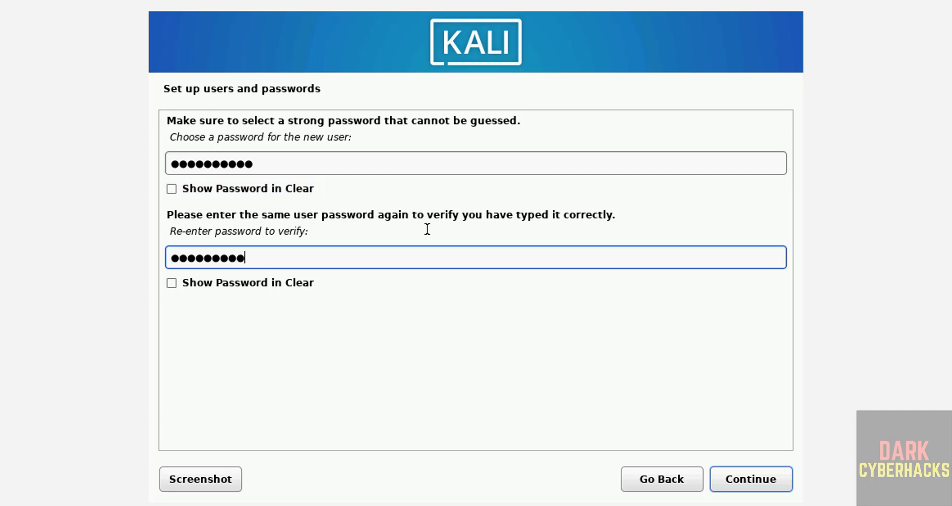
click(474, 163)
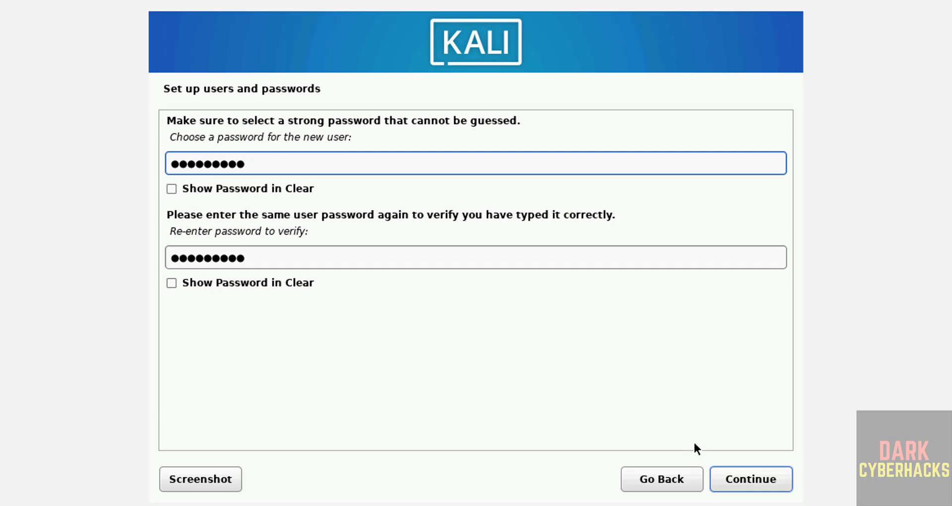
click(750, 478)
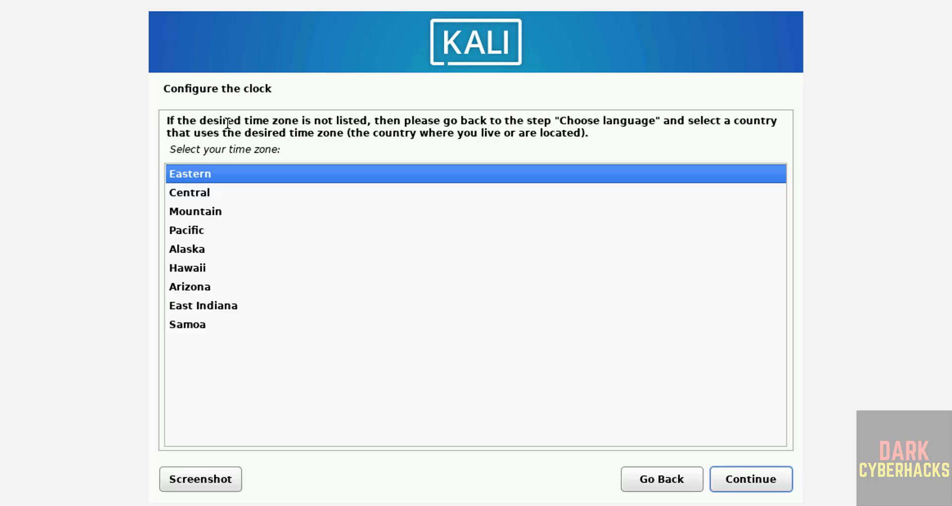
mouse_move(325, 267)
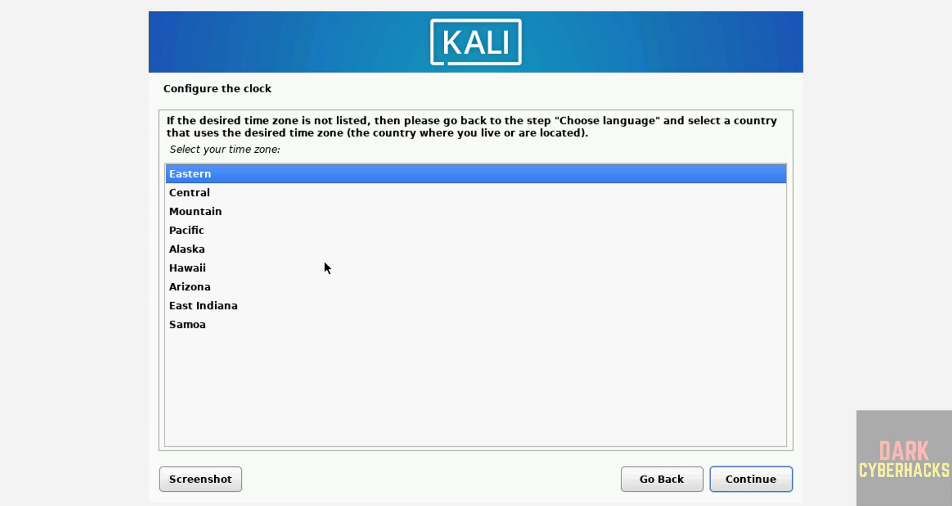
mouse_move(372, 380)
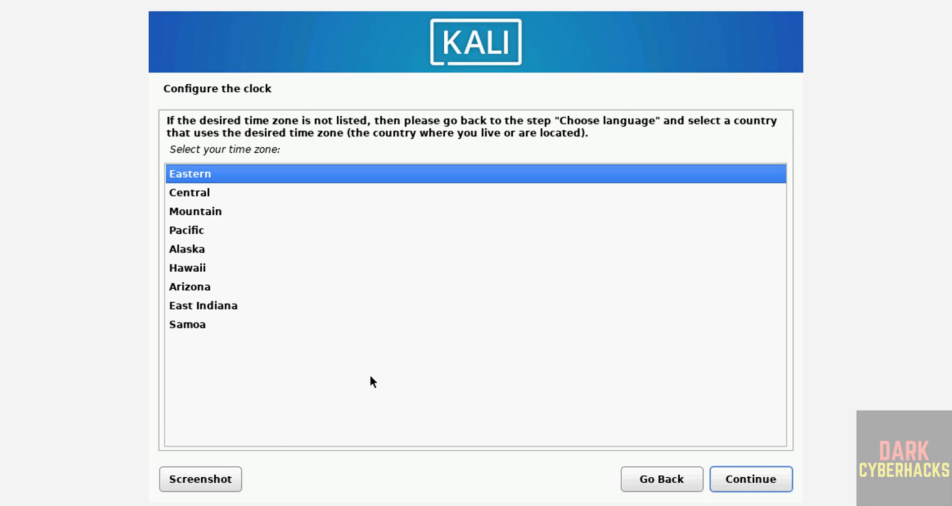
mouse_move(459, 270)
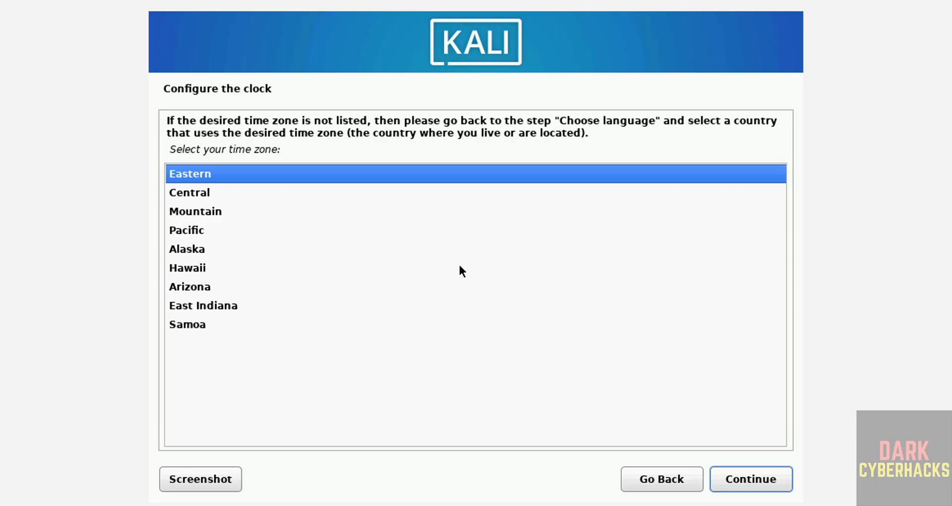
mouse_move(280, 289)
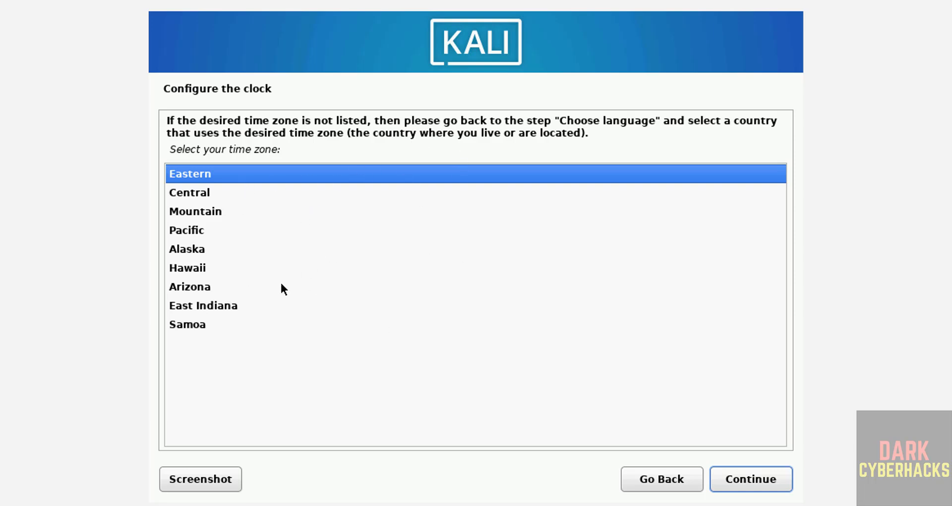
mouse_move(661, 477)
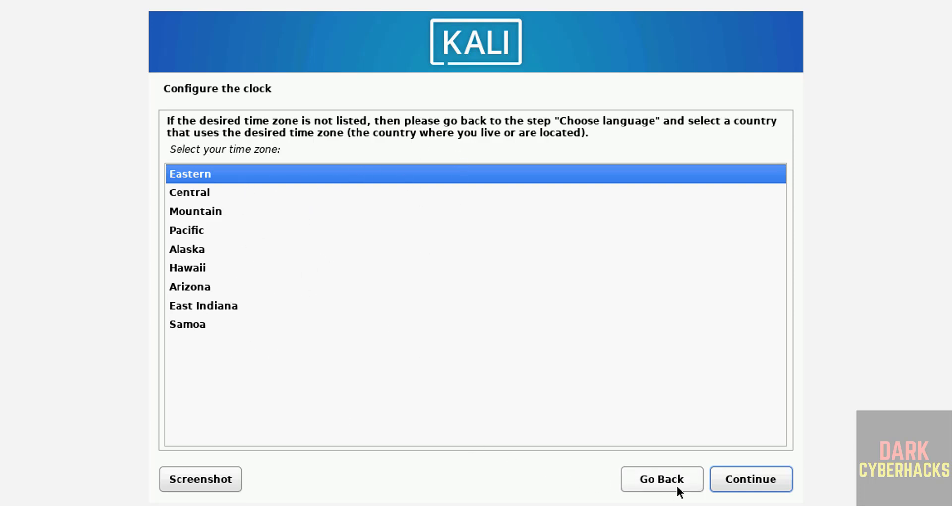
mouse_move(265, 281)
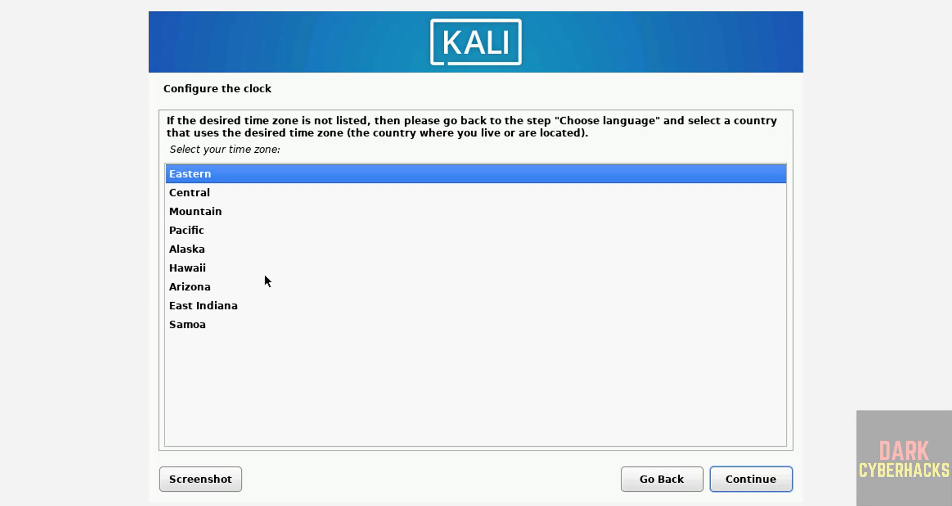
mouse_move(779, 416)
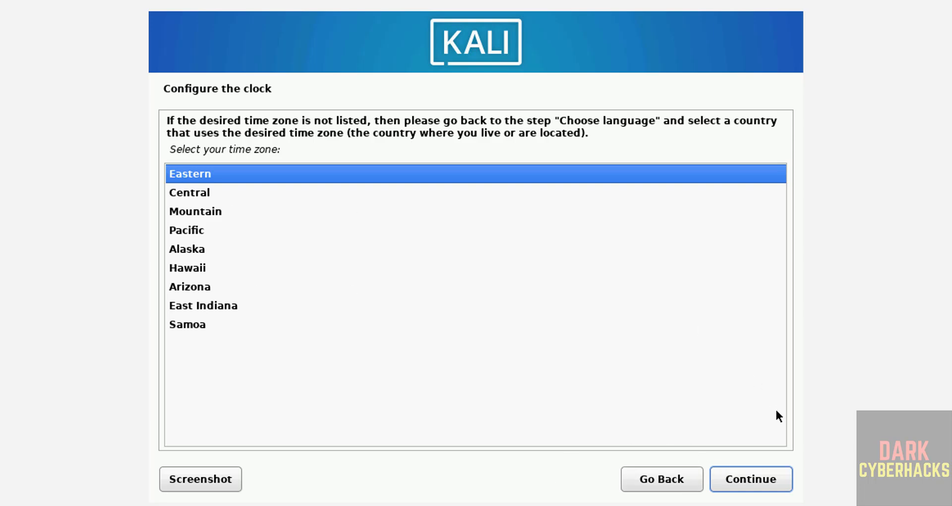
Accept the Eastern time zone and proceed to disk partitioning.
click(750, 477)
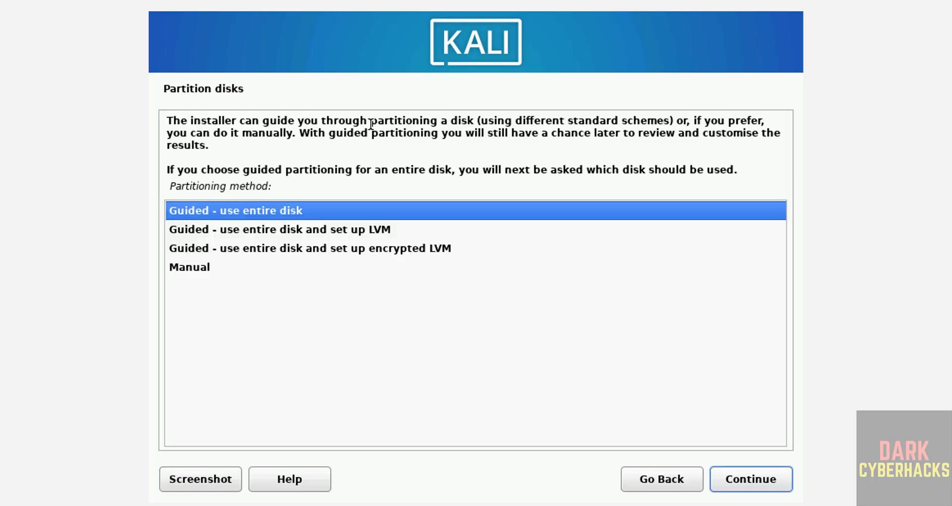
mouse_move(261, 238)
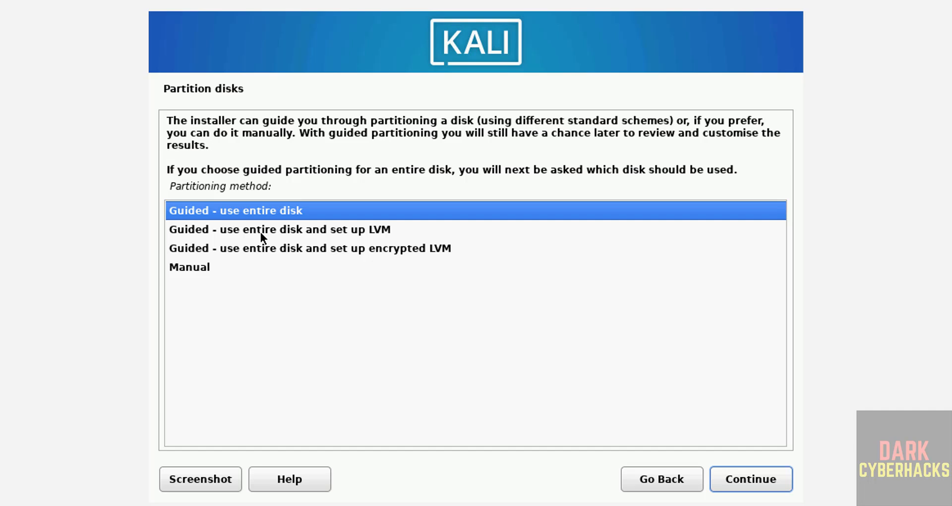
mouse_move(212, 216)
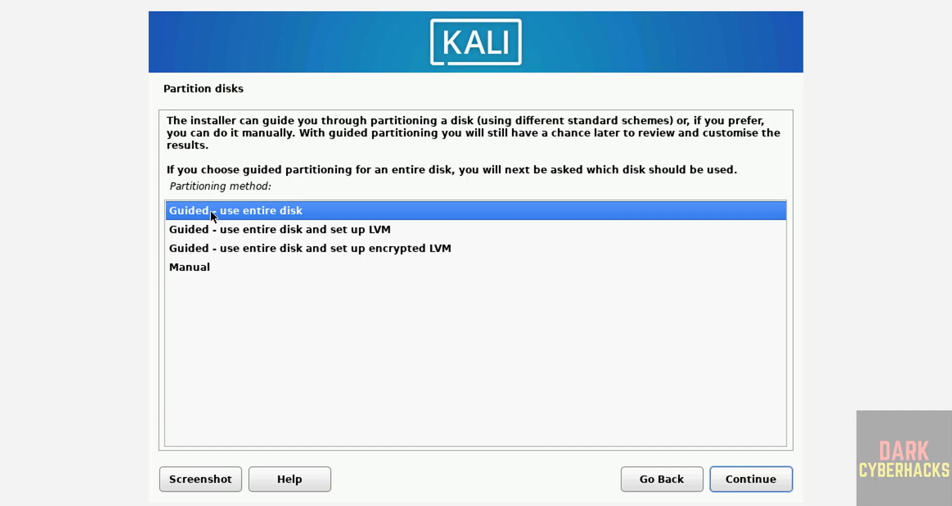
Use guided partitioning of the entire VBOX HARDDISK, all files in one partition, and write changes.
click(188, 266)
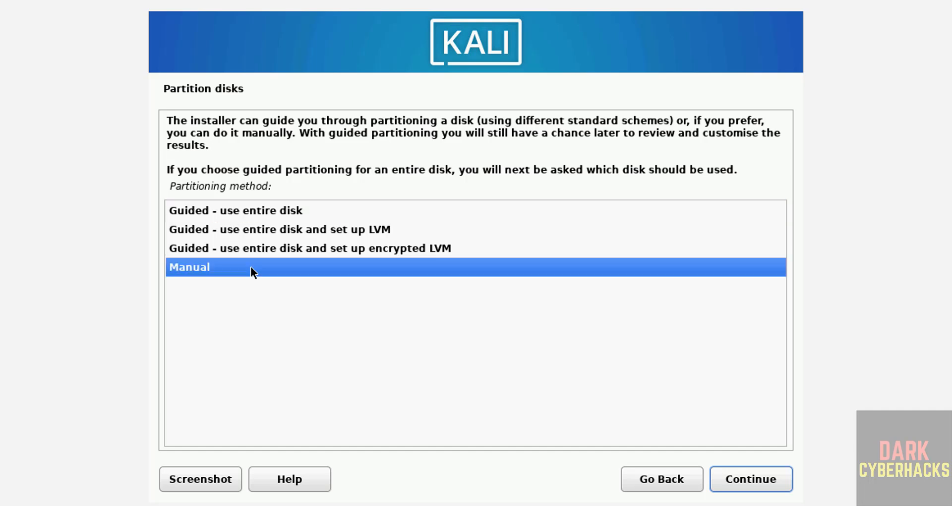
mouse_move(225, 217)
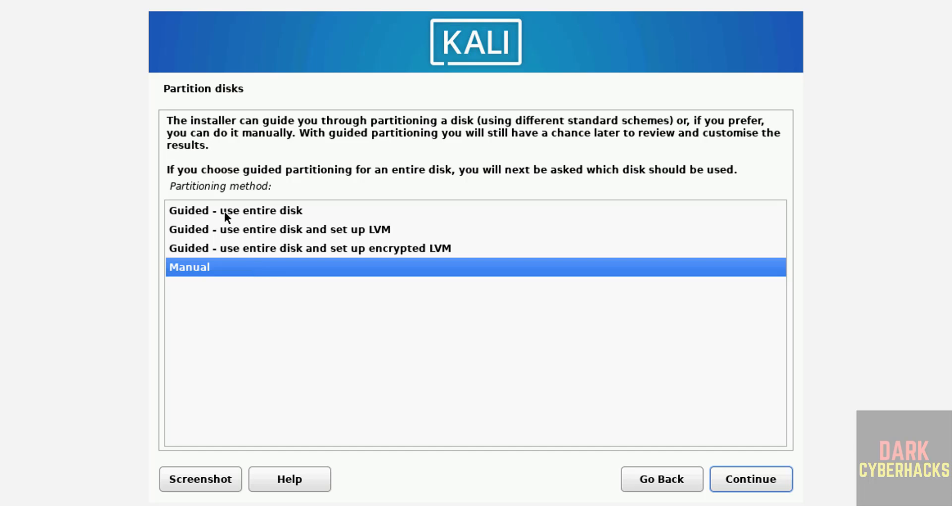
click(236, 210)
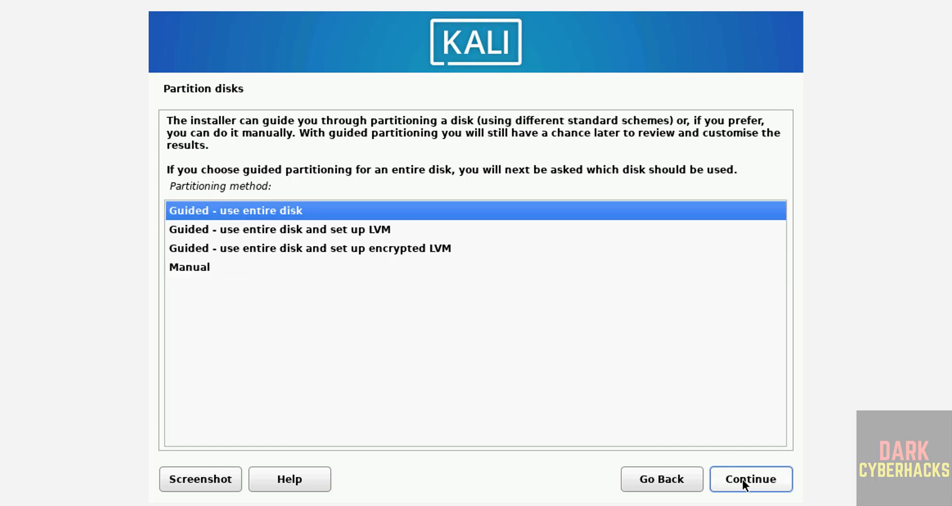
click(750, 477)
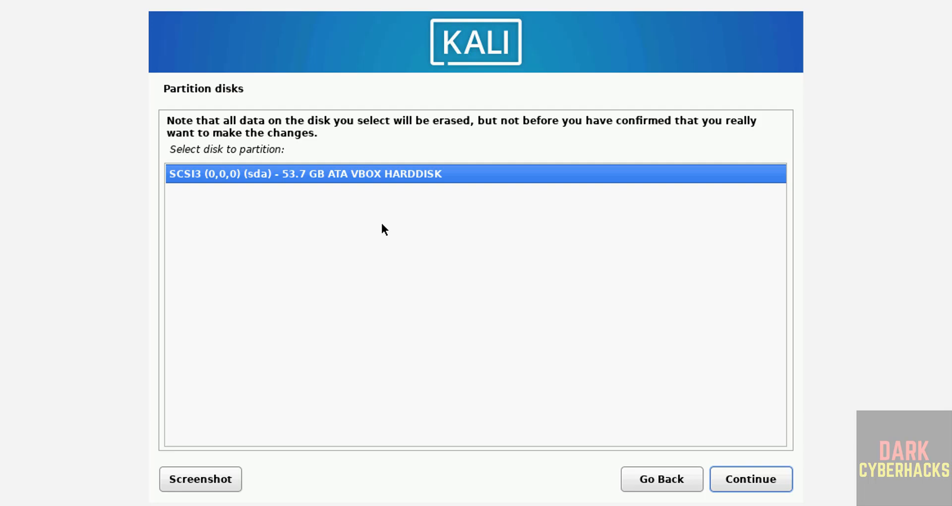
click(750, 478)
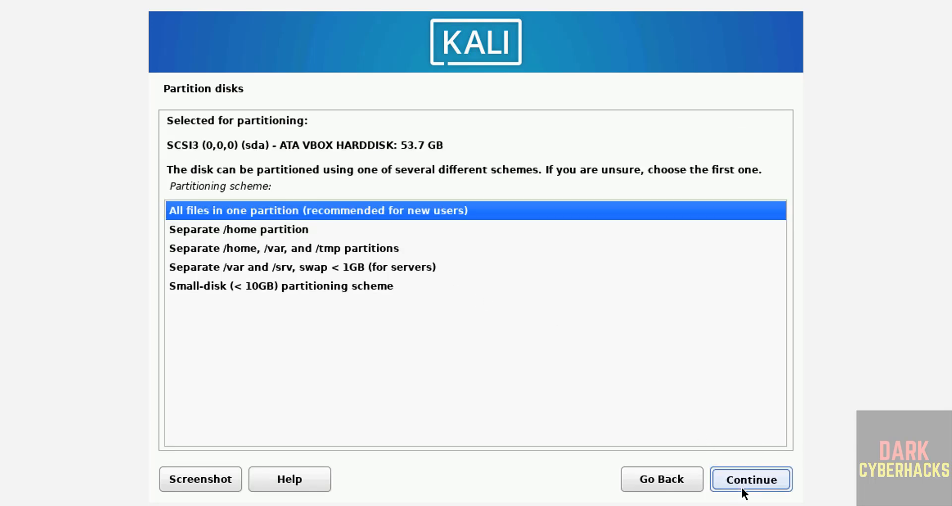
click(751, 479)
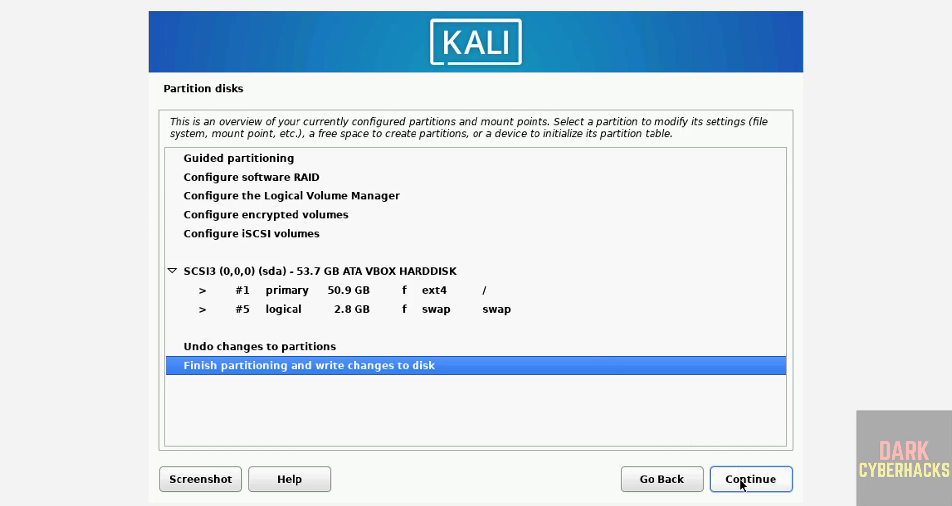
click(751, 478)
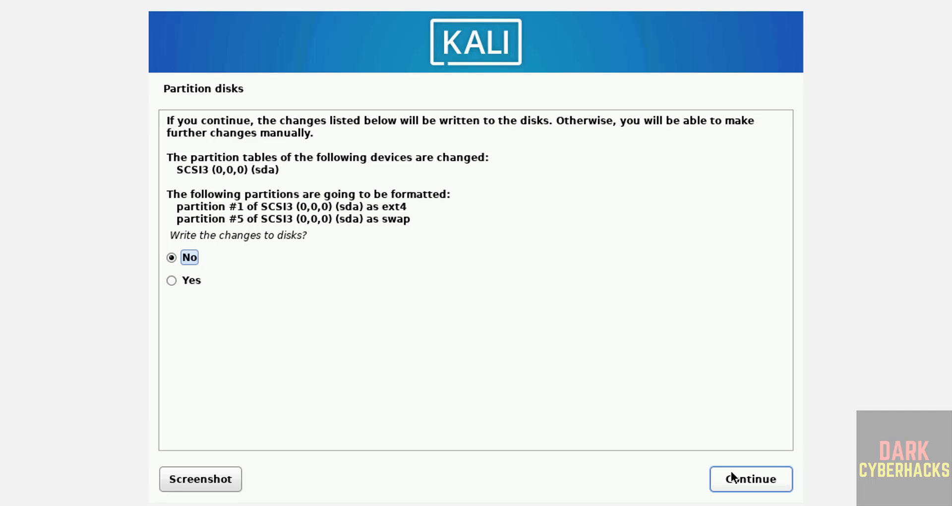
click(751, 477)
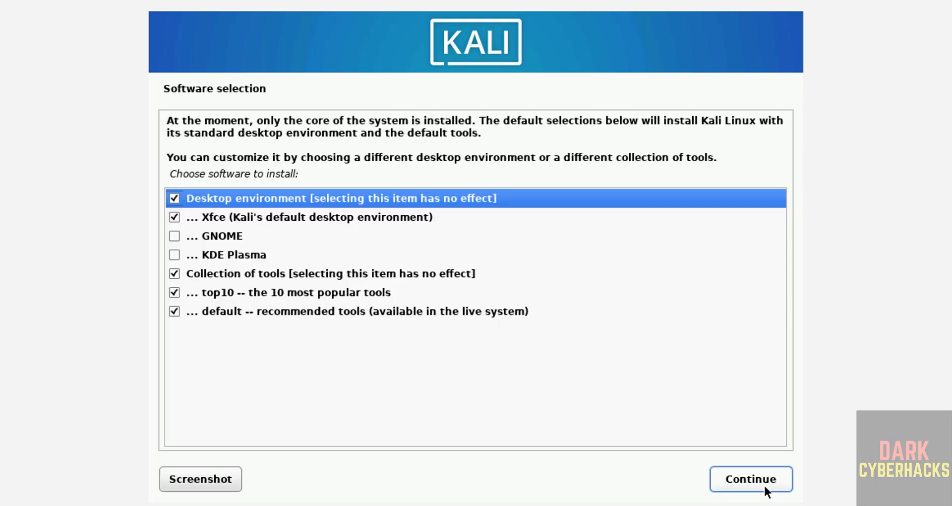
mouse_move(163, 172)
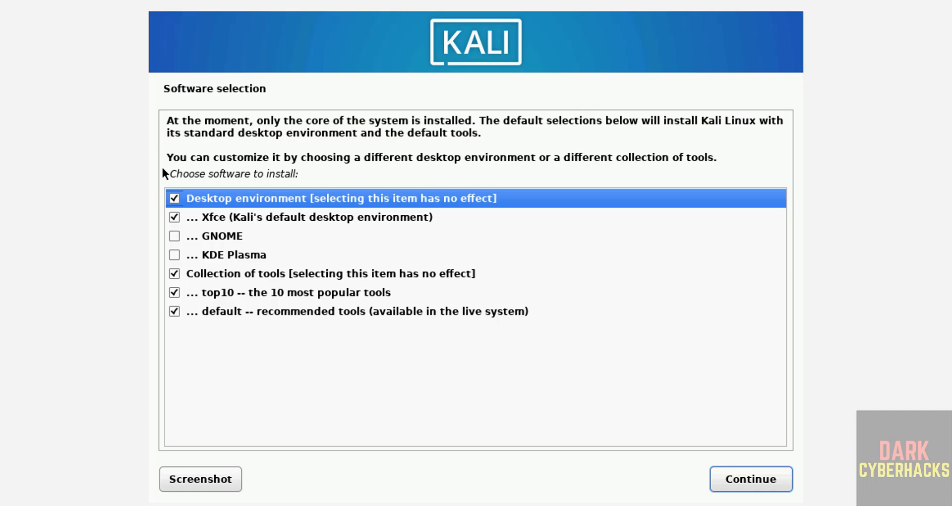
mouse_move(358, 205)
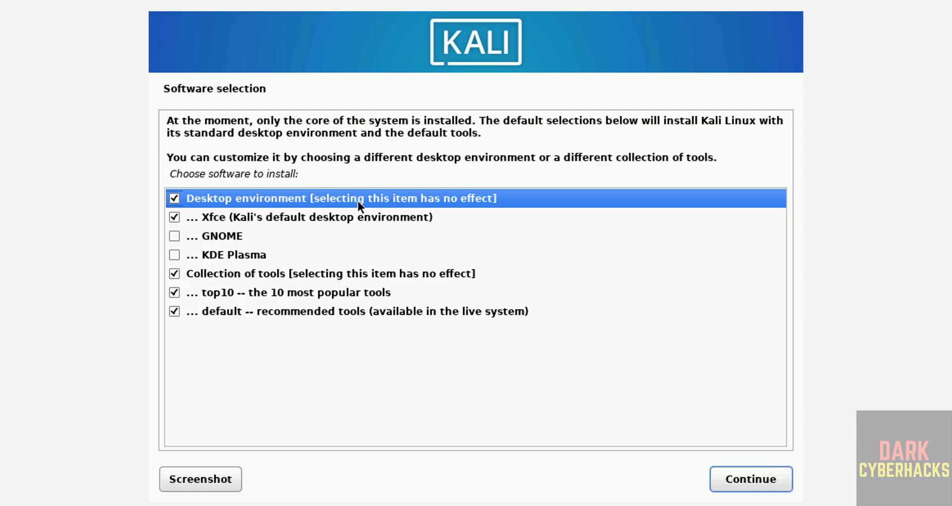
mouse_move(203, 232)
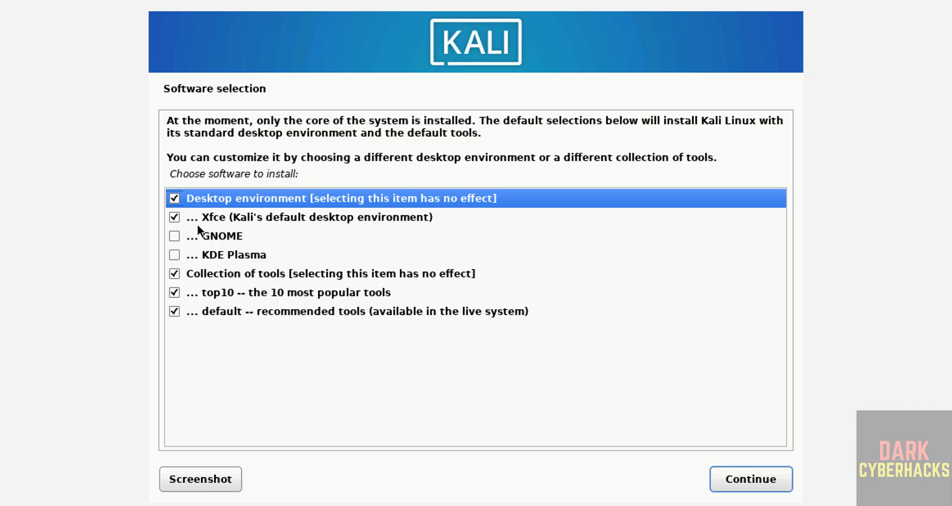
Add GNOME alongside Xfce in Software selection and start installing.
click(174, 236)
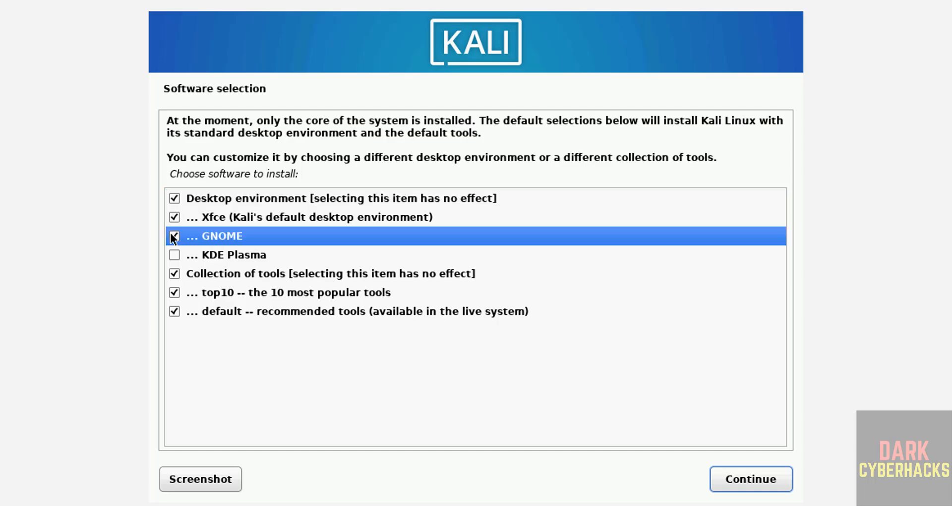
click(175, 236)
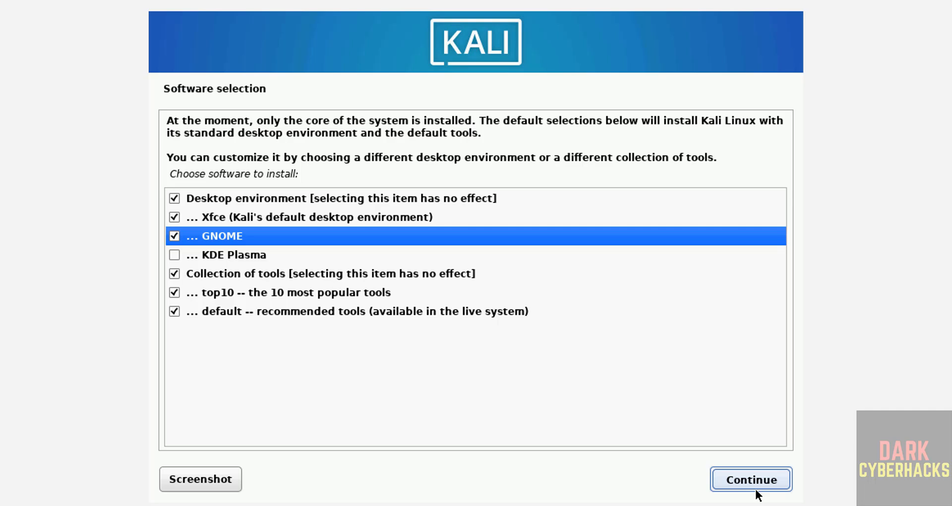
click(750, 477)
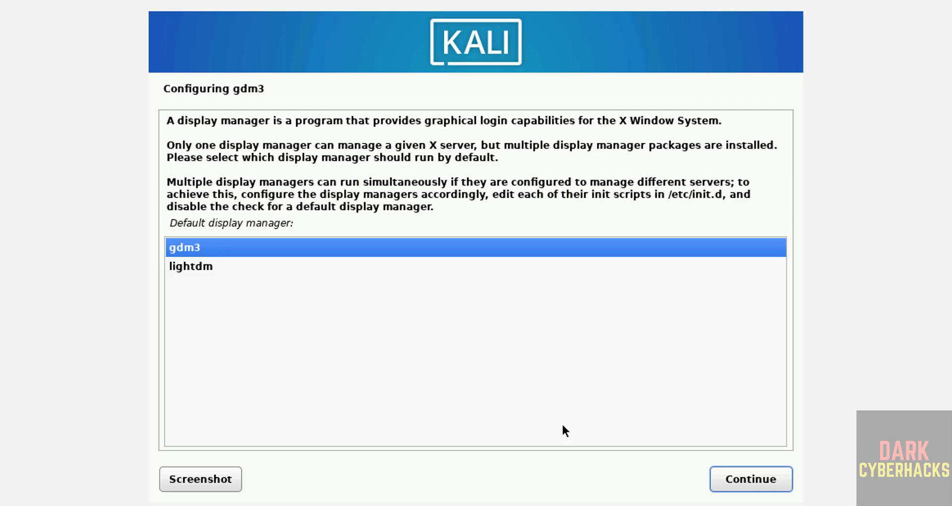
Keep gdm3 as display manager and install GRUB to the primary drive /dev/sda.
click(750, 478)
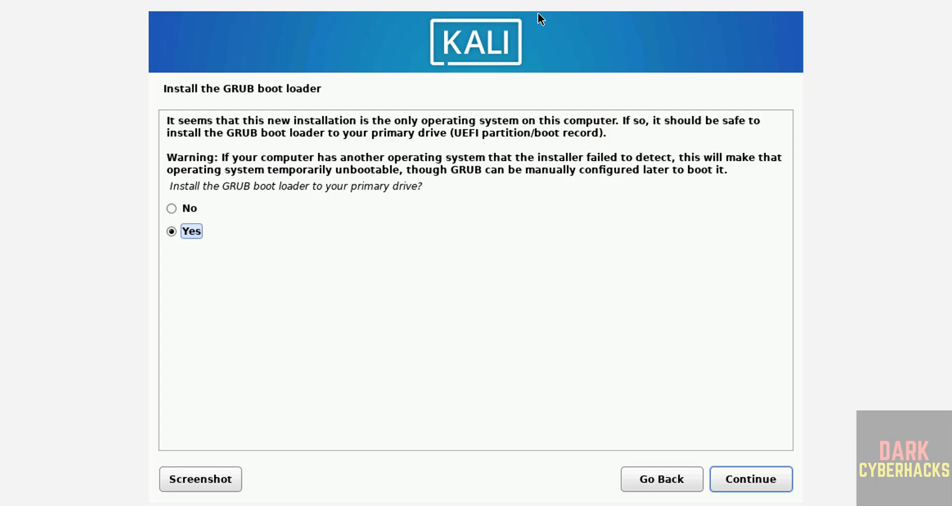
mouse_move(443, 171)
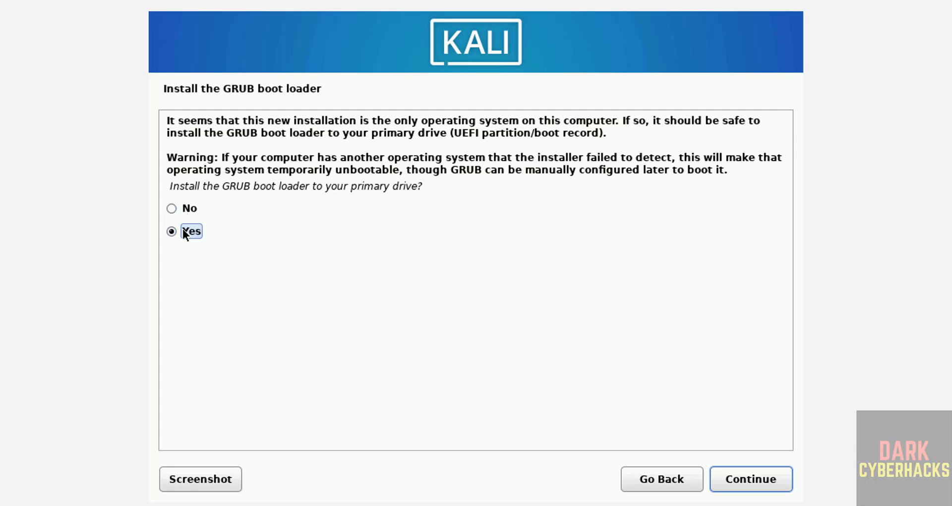
mouse_move(664, 394)
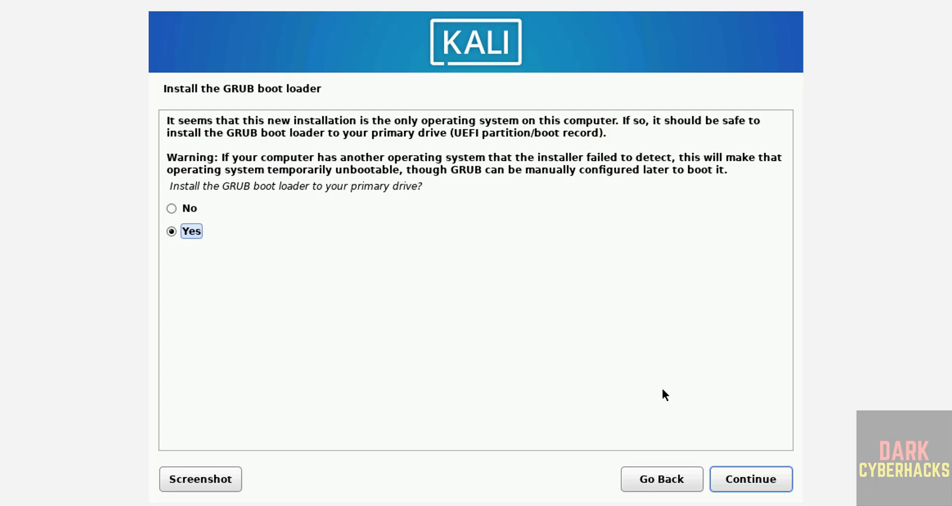
click(750, 478)
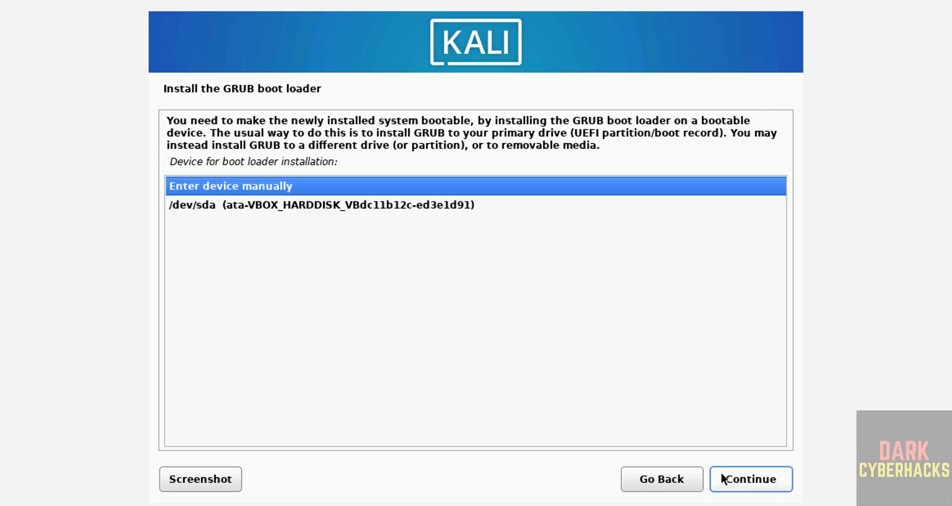
mouse_move(426, 209)
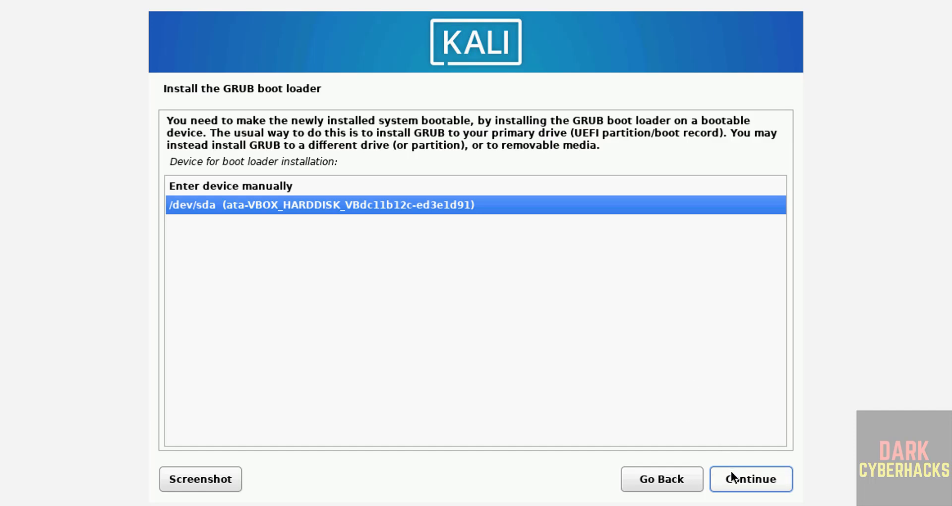
click(750, 478)
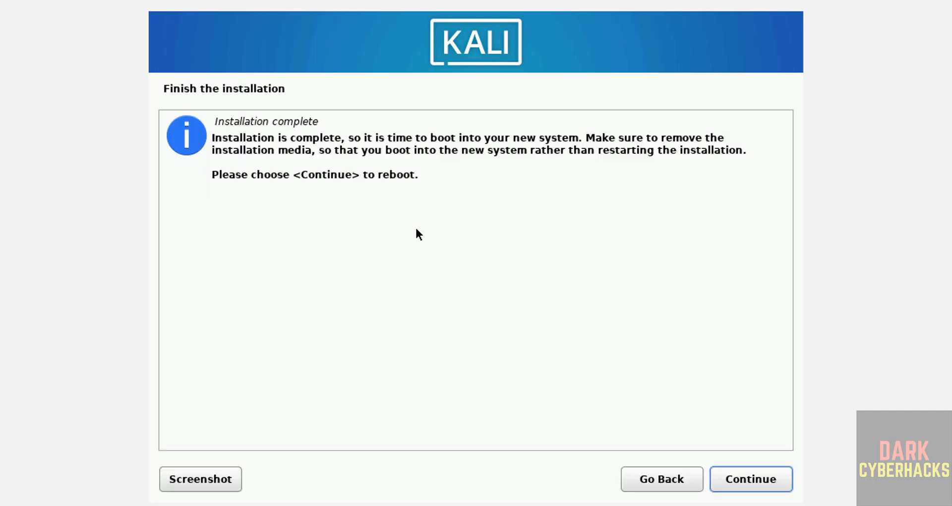
mouse_move(561, 146)
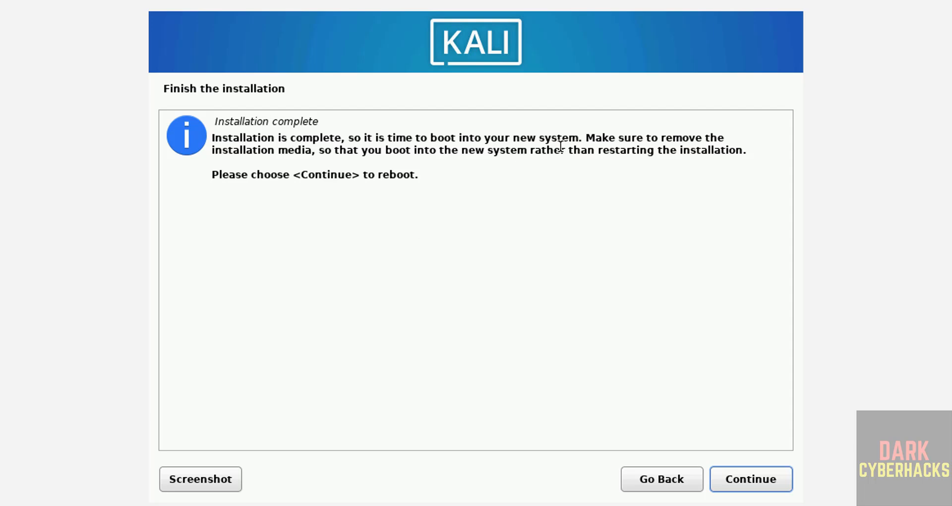
mouse_move(358, 158)
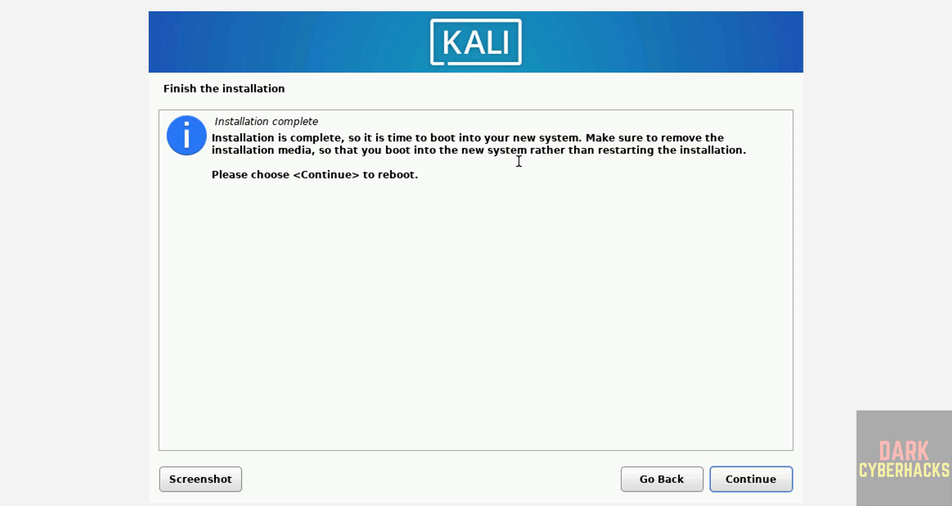
mouse_move(425, 222)
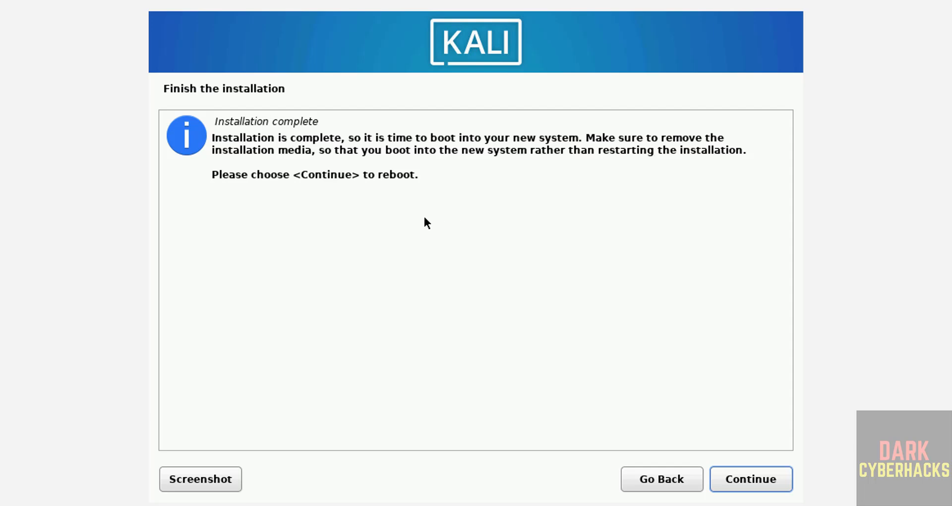
mouse_move(674, 500)
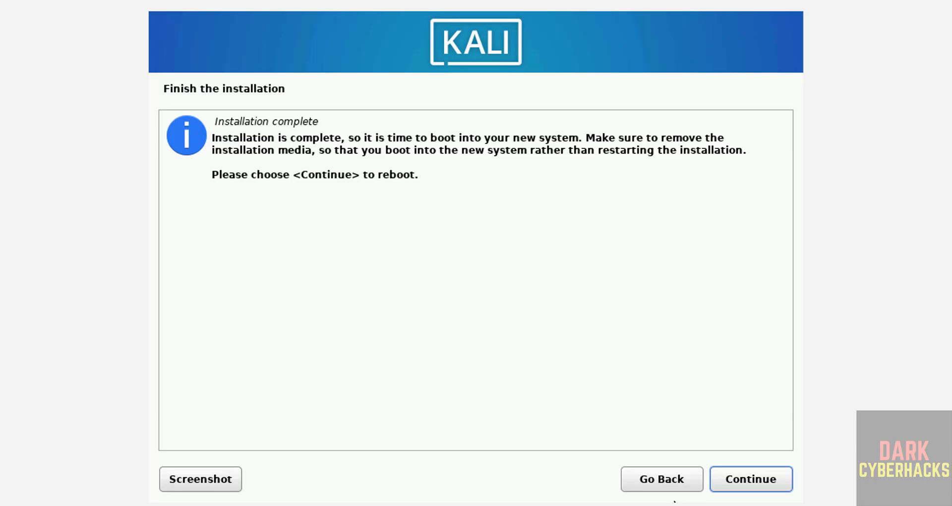
Check the VM's optical drive shows Empty, then reboot into the installed Kali system.
click(750, 477)
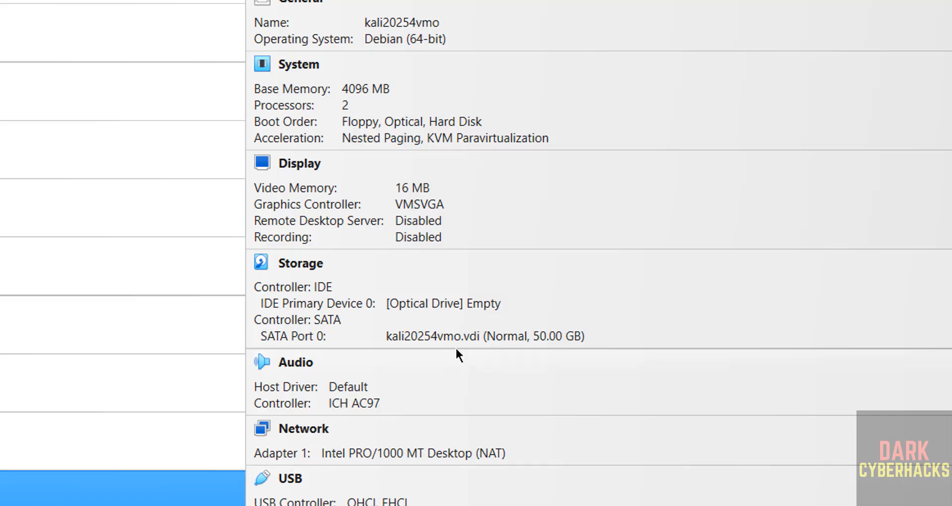
mouse_move(443, 303)
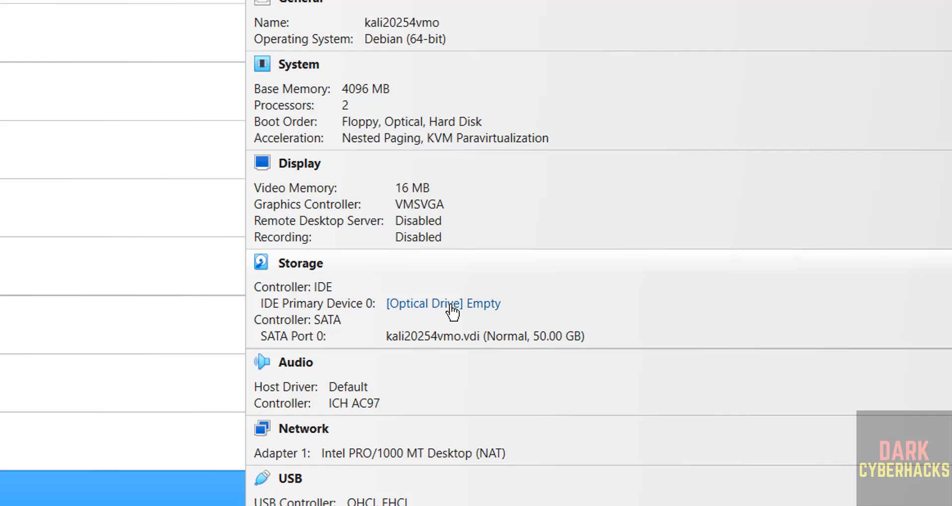
click(443, 304)
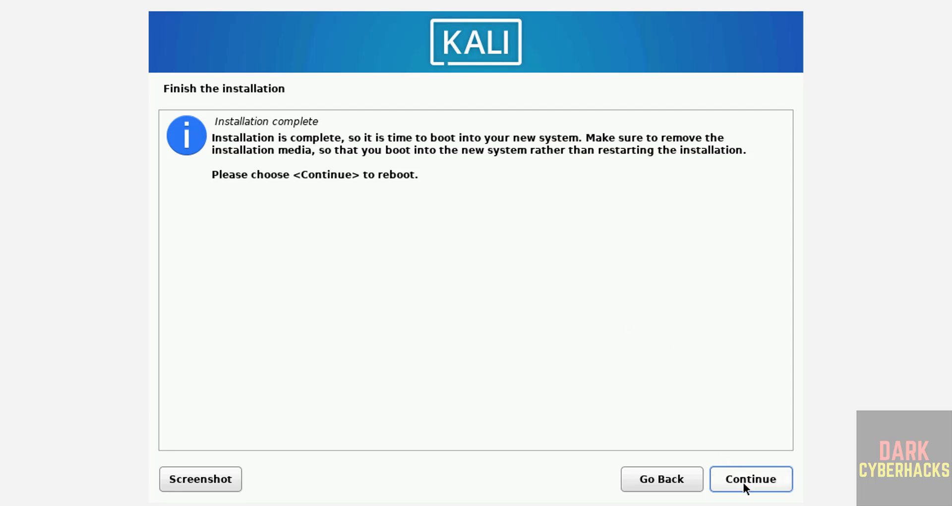
click(751, 477)
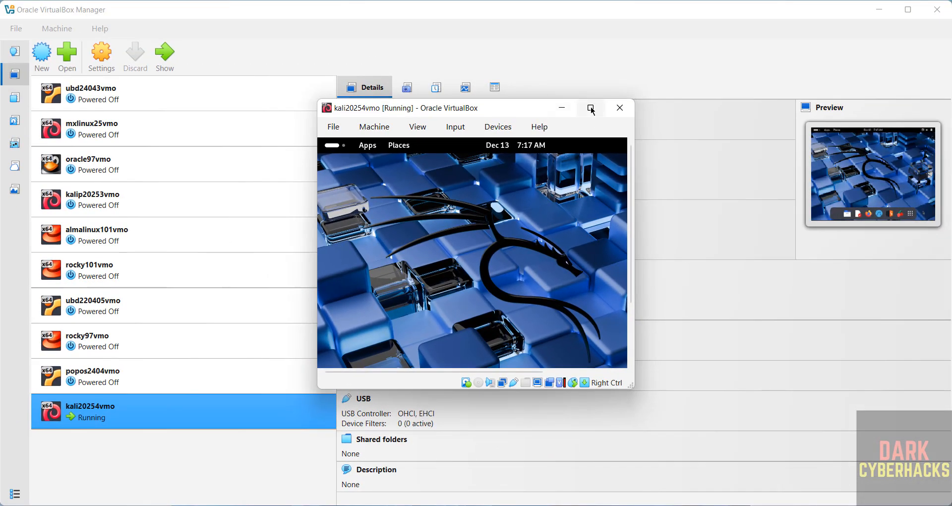
Maximize the VM window and launch a terminal from the dock.
click(589, 107)
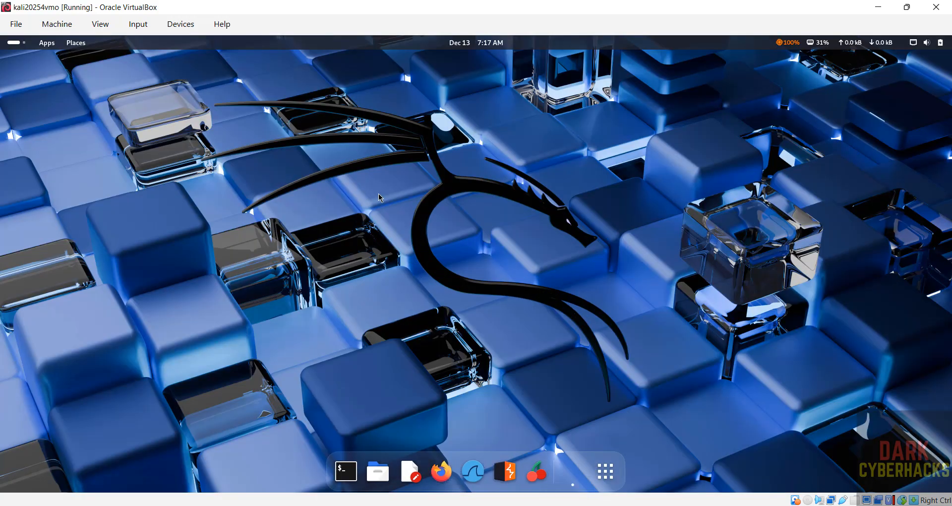
click(345, 470)
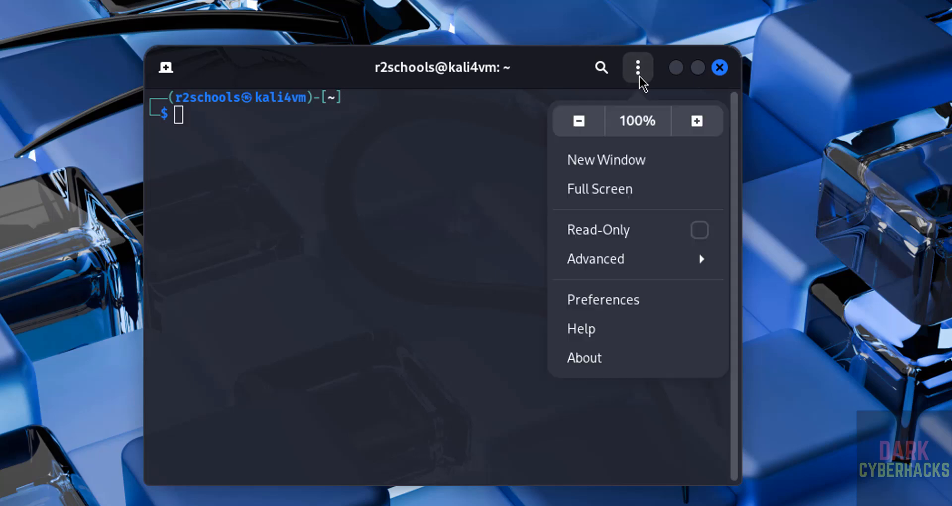
Give the Unnamed terminal profile a custom Monospace font at size 14.
click(624, 304)
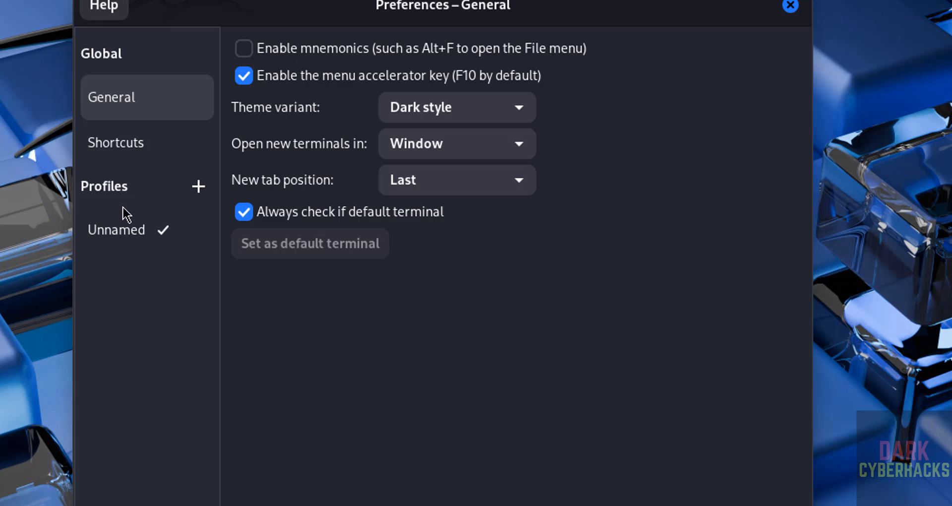
click(115, 229)
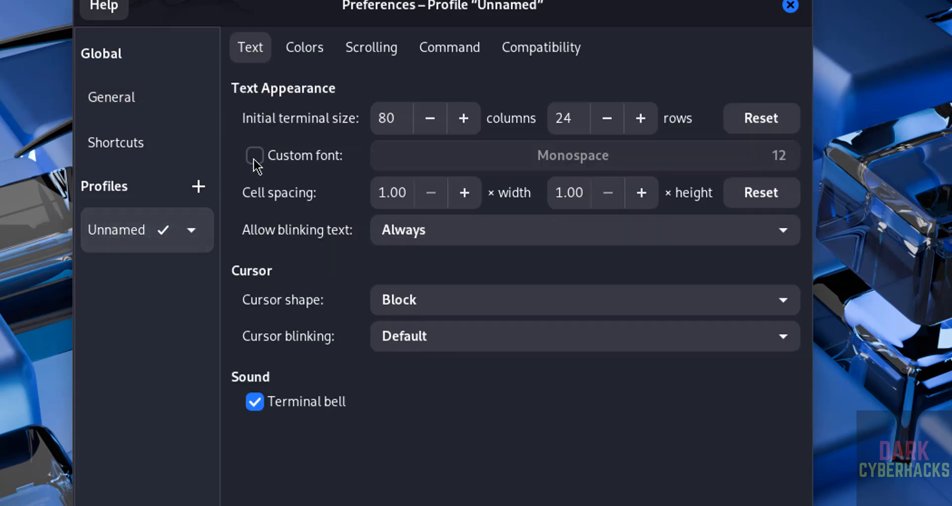
click(255, 156)
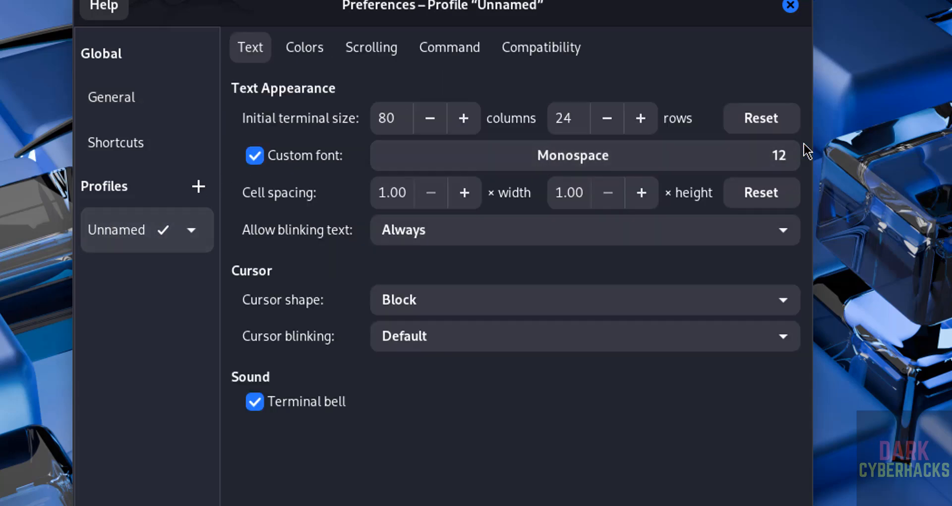
click(571, 155)
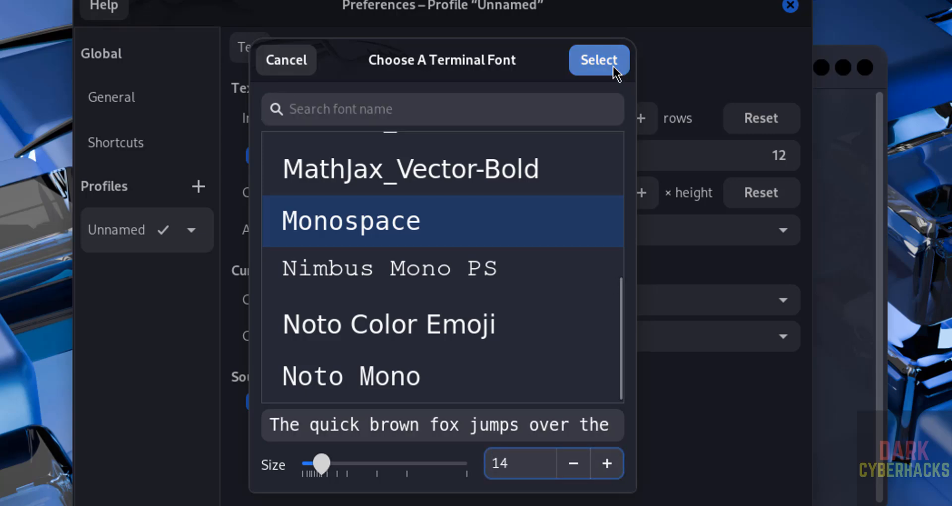
click(597, 61)
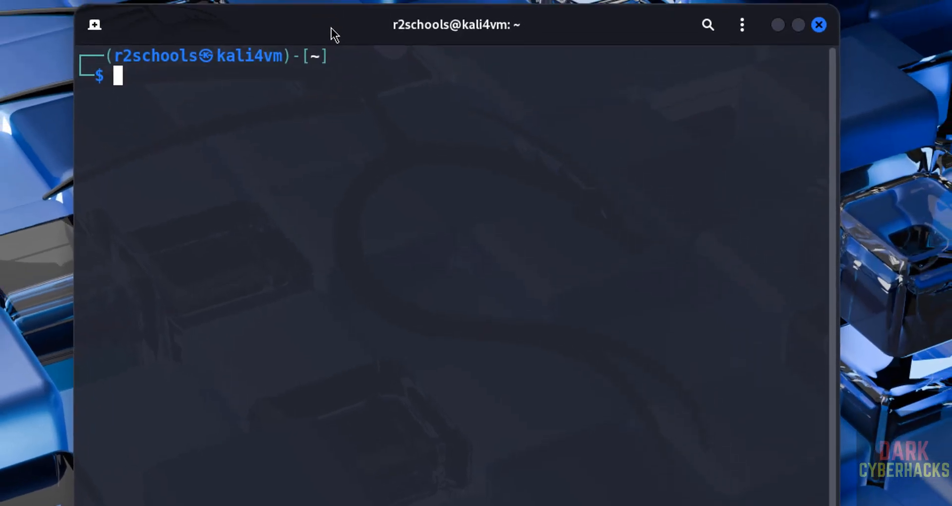
Show /etc/os-release confirming Kali GNU/Linux Rolling version 2025.4.
text(more /w)
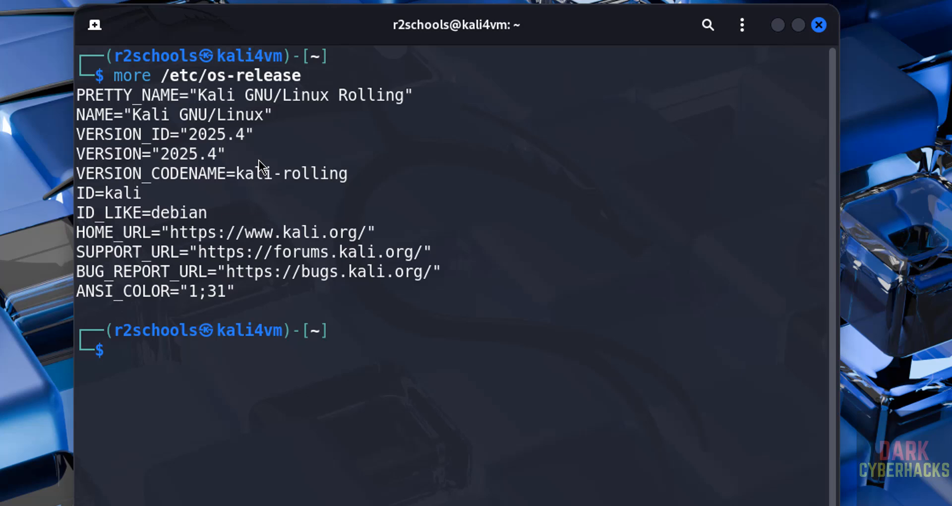
mouse_move(213, 216)
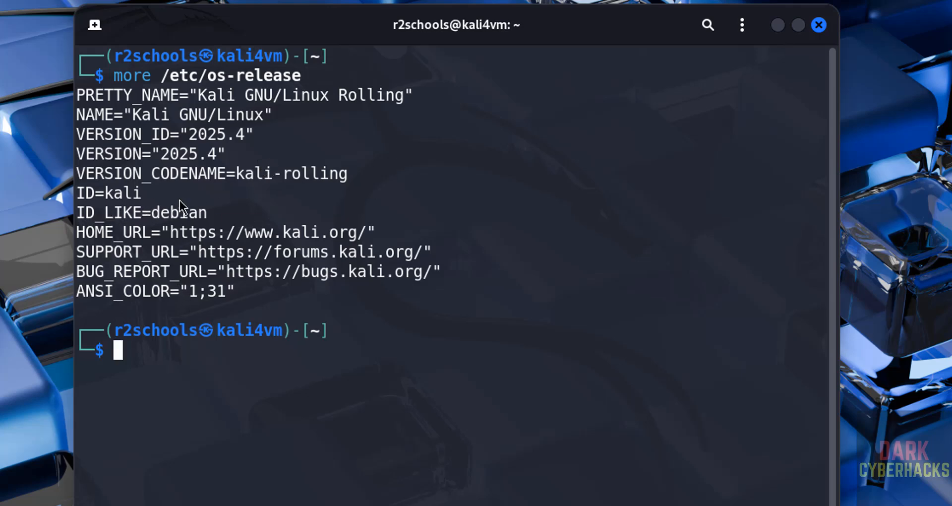
mouse_move(252, 203)
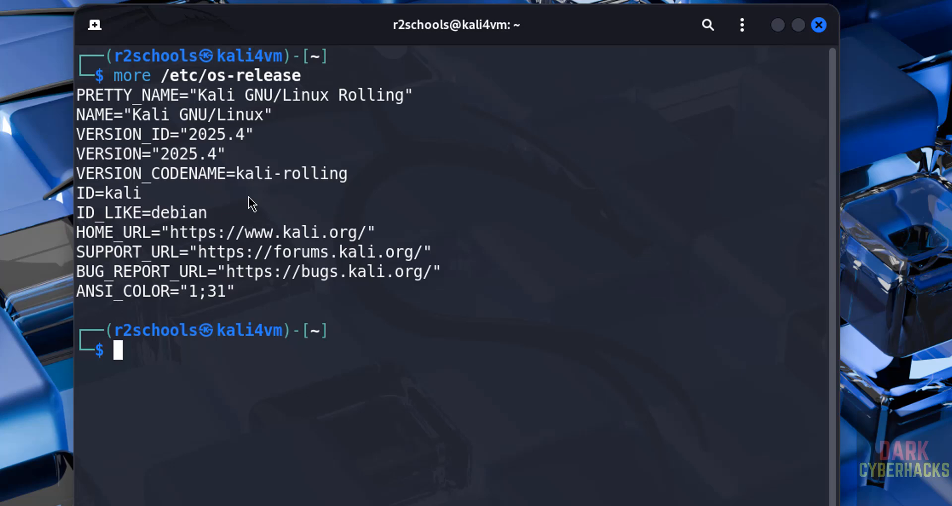
Run sudo apt update && sudo apt upgrade to refresh package lists and begin the upgrade.
text(sudo apt u)
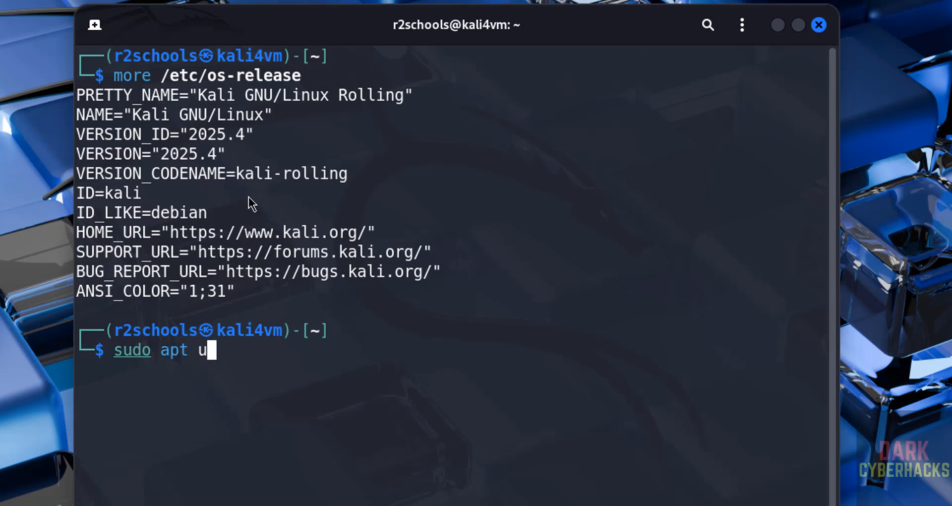
text(pdate && s)
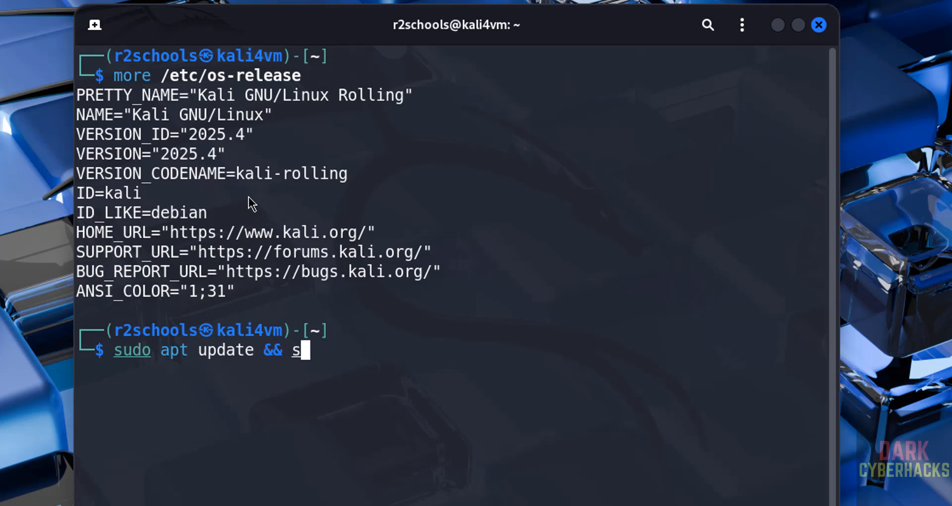
text(udo apt upgra)
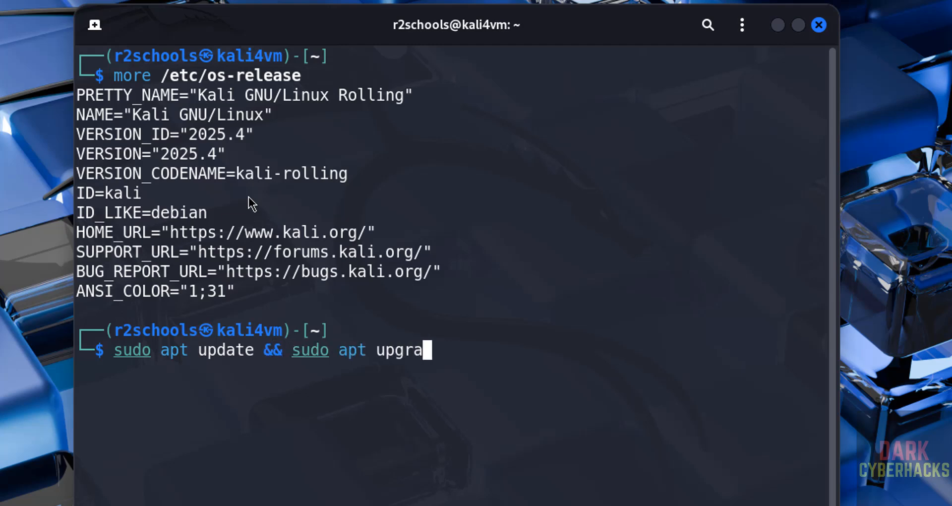
key(Return)
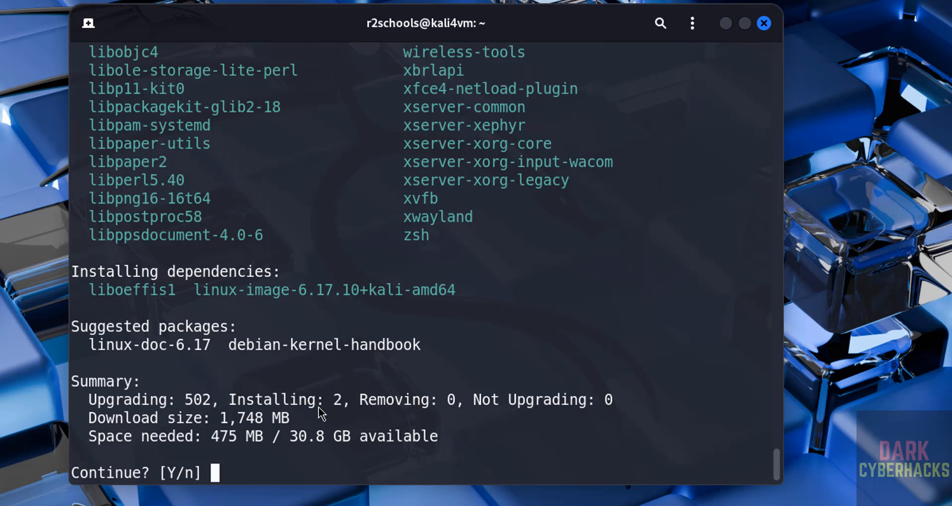
mouse_move(205, 407)
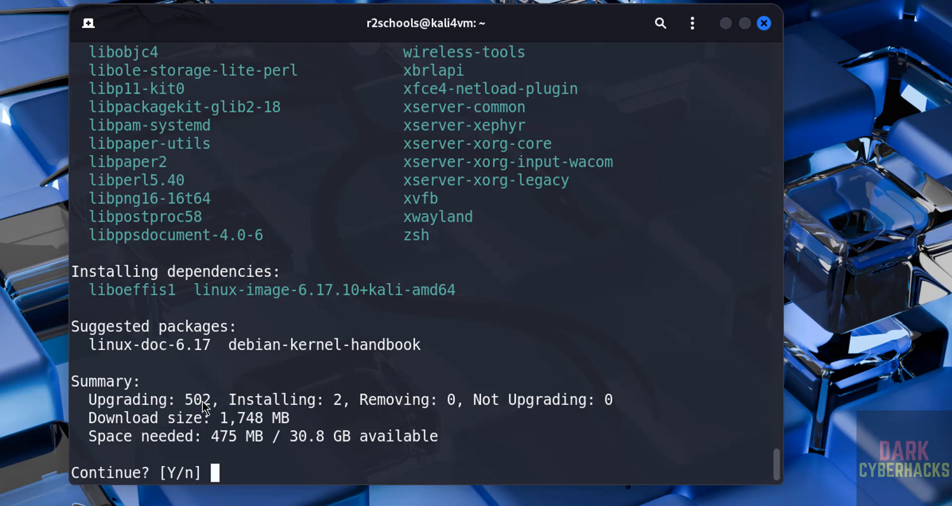
mouse_move(330, 413)
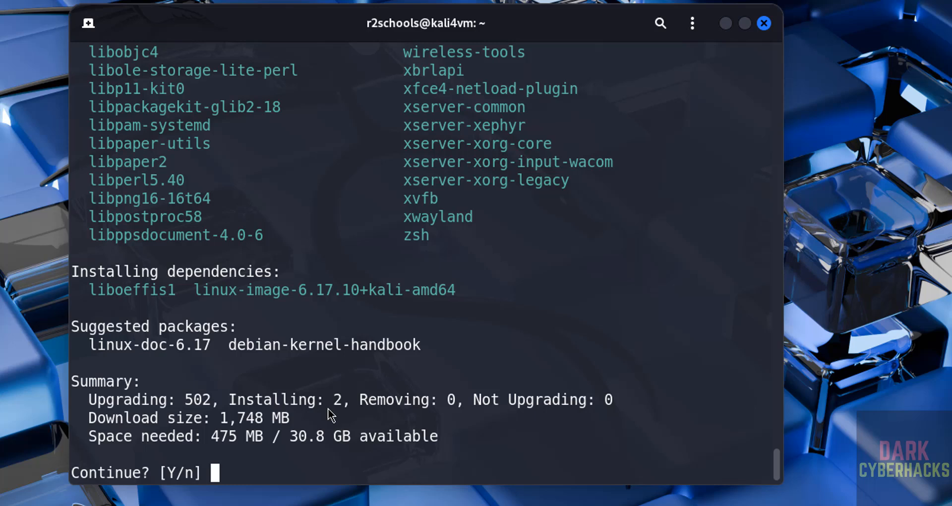
mouse_move(255, 427)
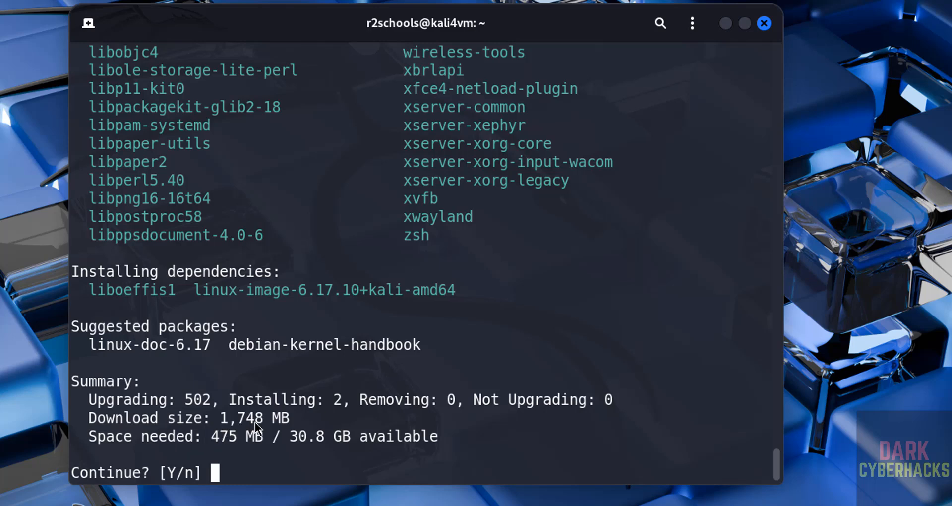
mouse_move(276, 434)
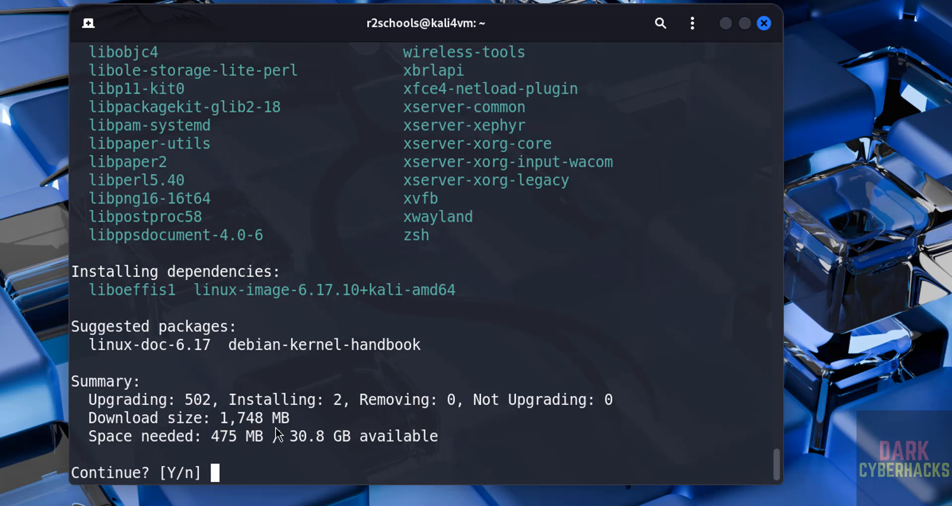
Confirm upgrading the 502 packages (1,748 MB) with y so downloads begin.
text(y)
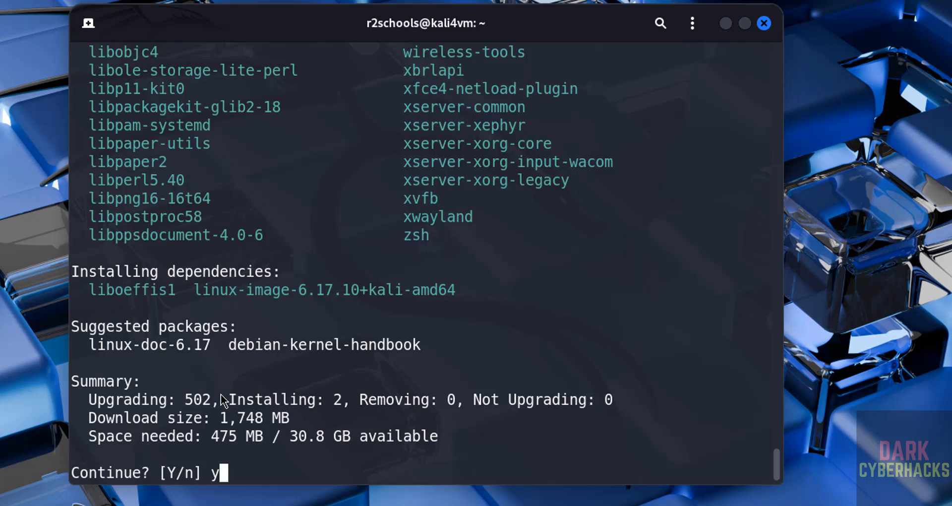
key(Return)
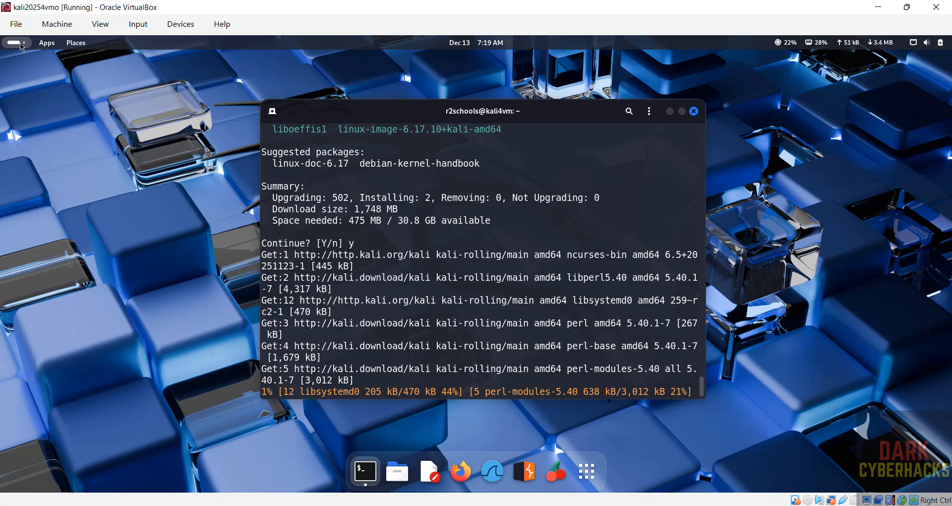
click(46, 43)
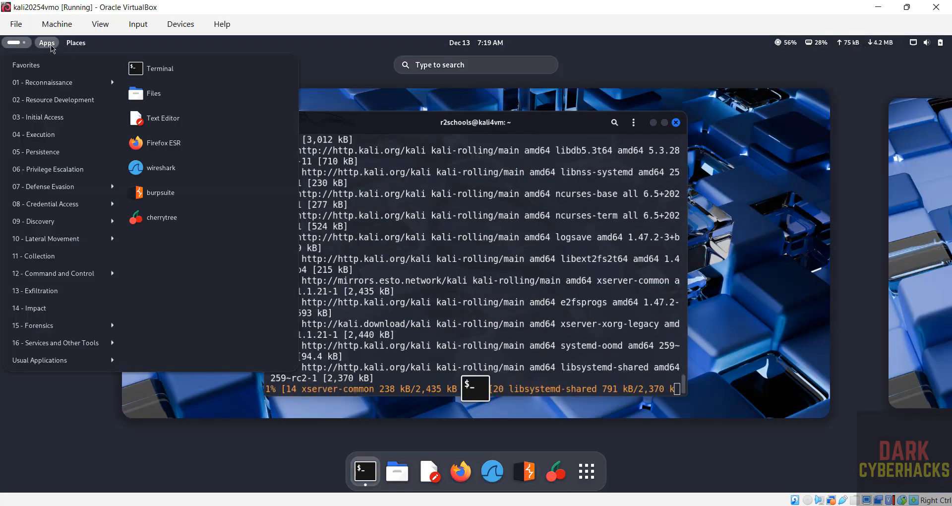